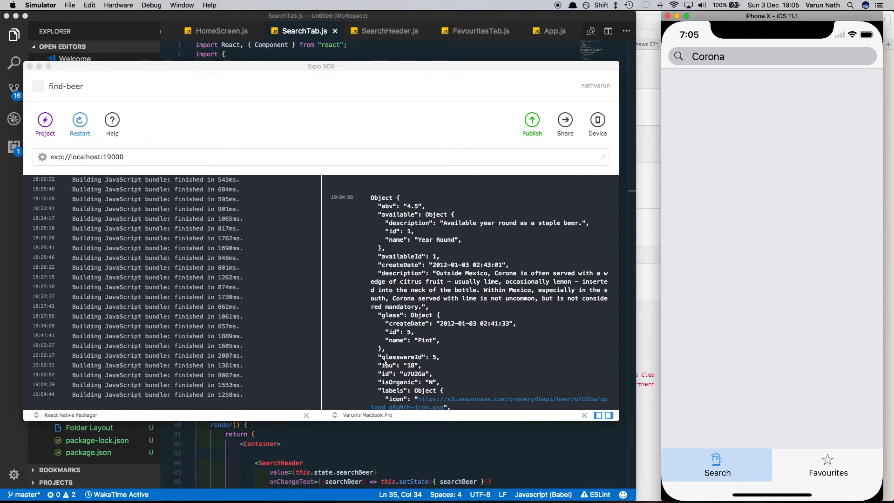
mouse_move(369, 450)
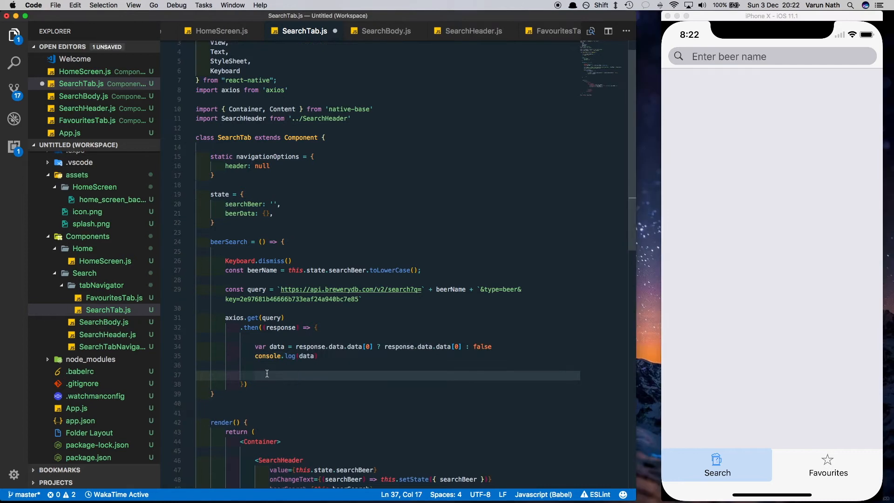
- On returned data, set beerData and beerFound true in state, initialising beerFound to false
type("if (data) {")
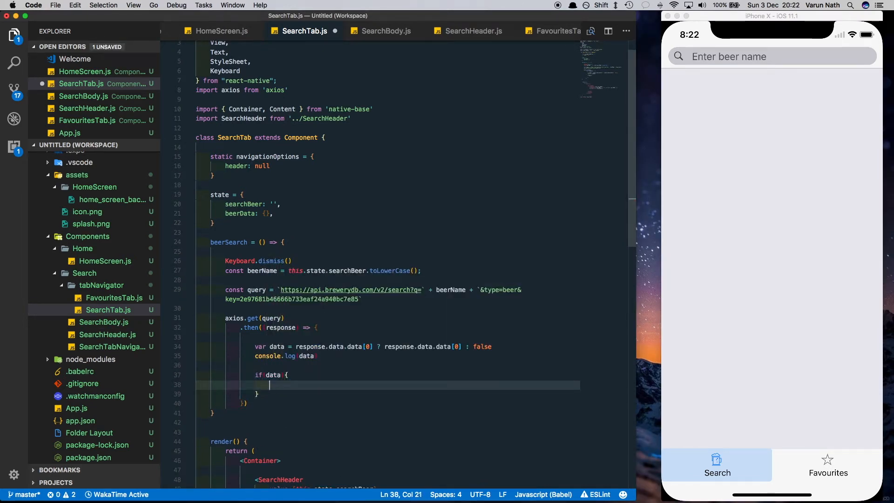
type("this.set")
type("berr")
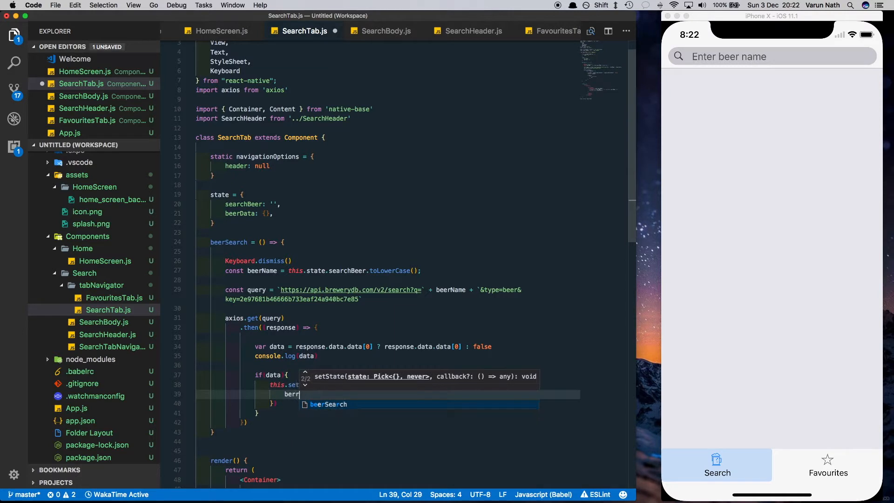
type("Data:dat")
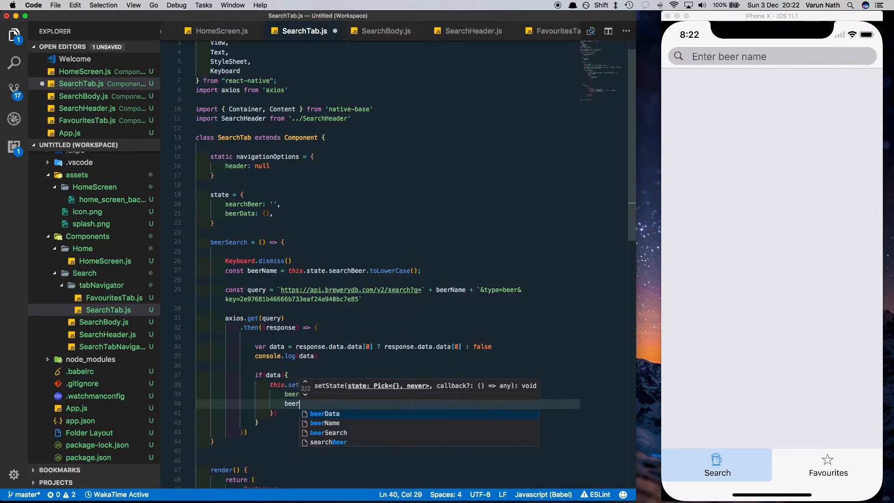
type("Fnd")
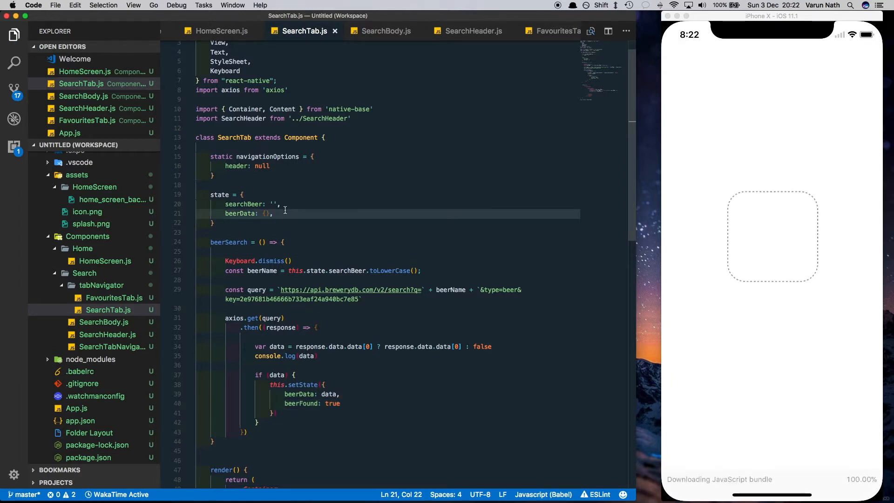
type("beerFound: false")
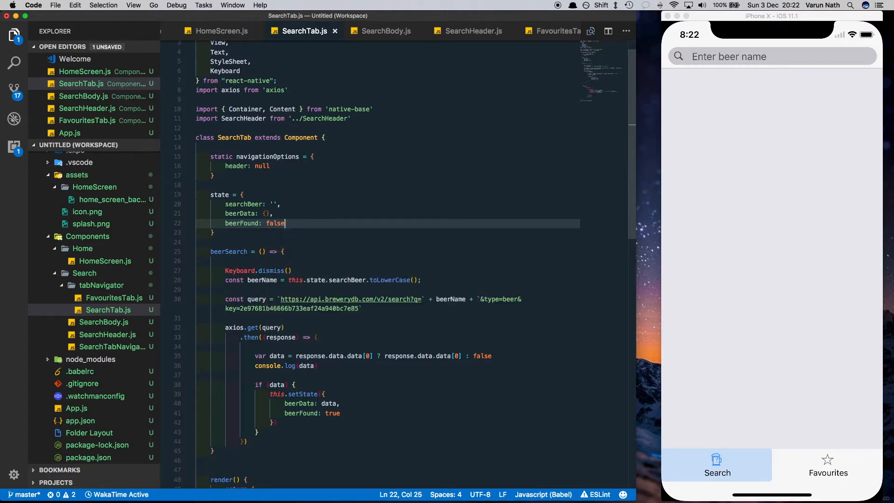
- Add a .catch error handler that sets beerFound to false
scroll("down", 3)
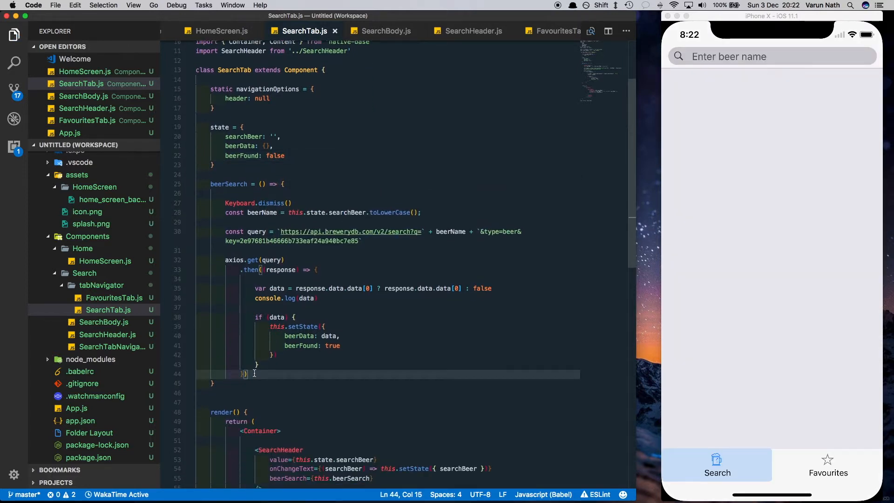
type(".catch(")
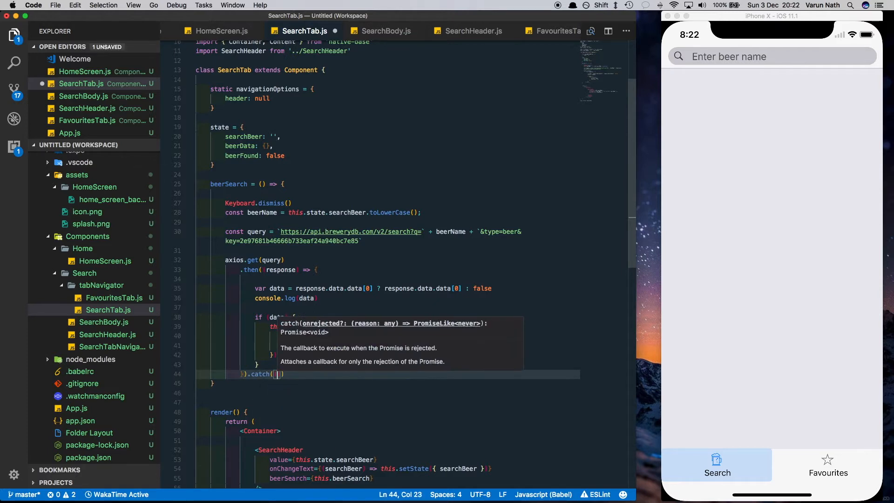
type("error =>{")
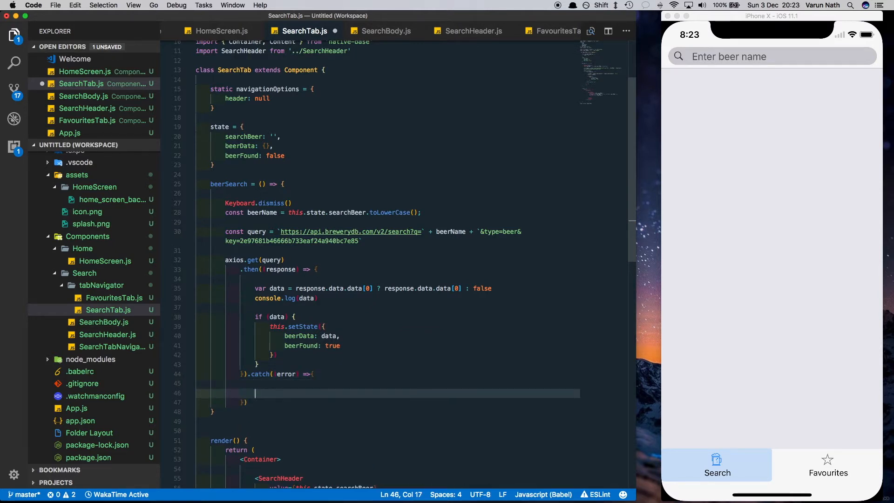
type("this.setState({")
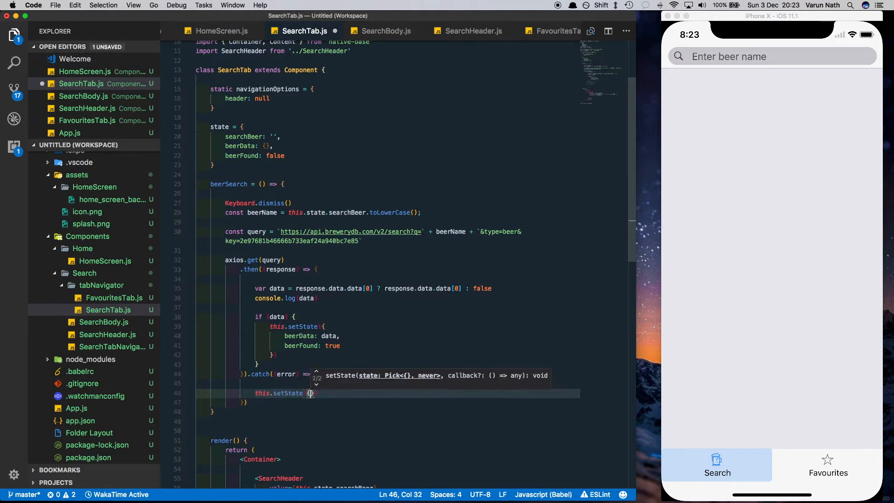
type("beerFp")
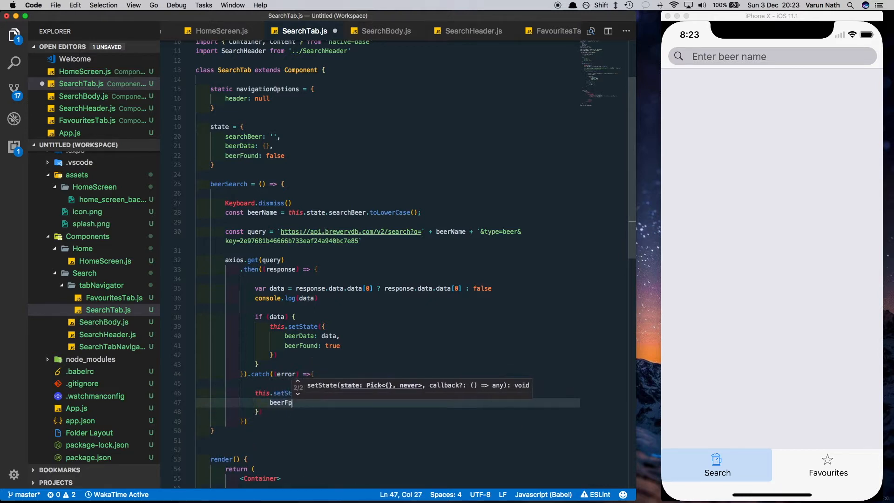
type("Found:false")
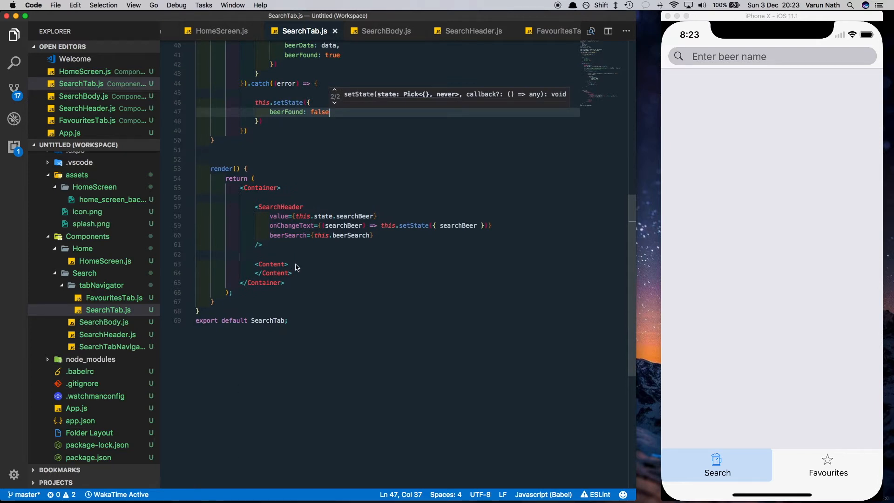
- Call this.renderContent() on a new line inside the Content block
key("enter")
type("{")
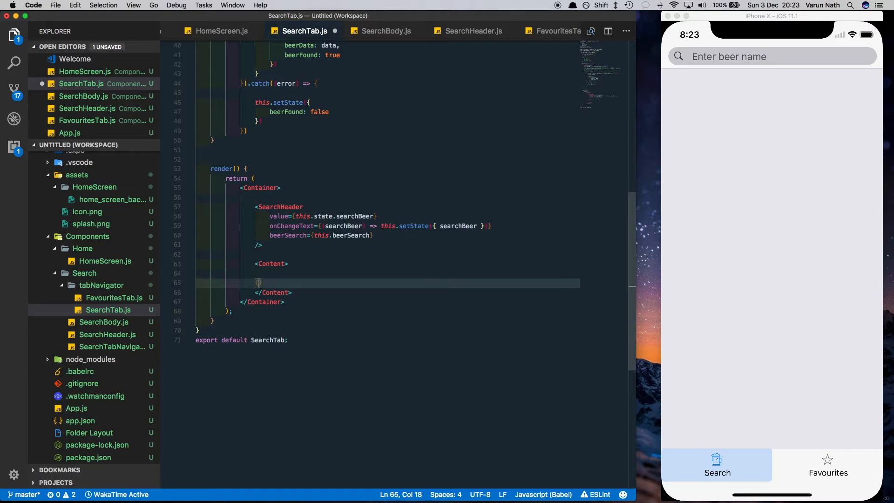
type("this.renderCo")
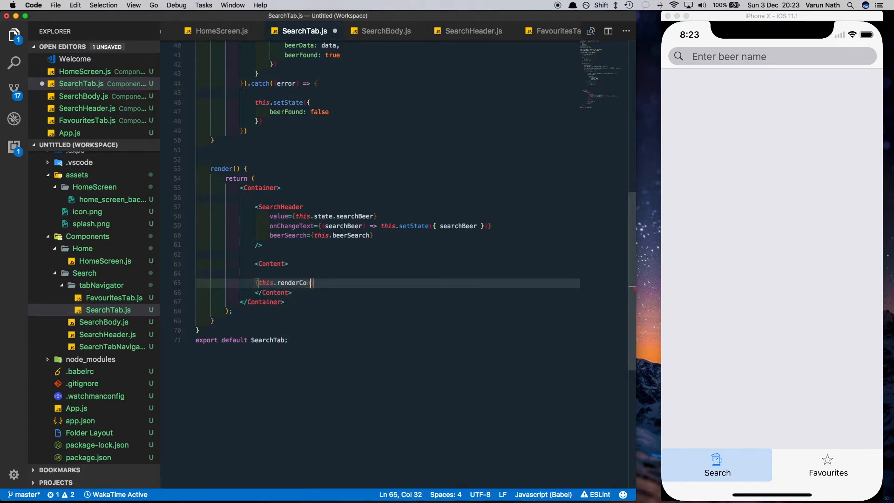
type("ntent()}")
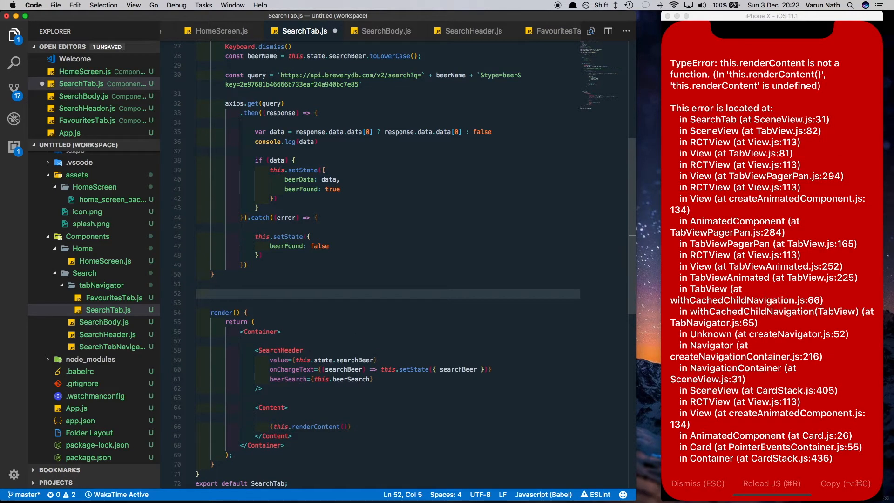
- Define renderContent returning the beer name in View/Text when beerData exists, else alert 'Beer not found'
type("renderContent = () =>{")
type("if=")
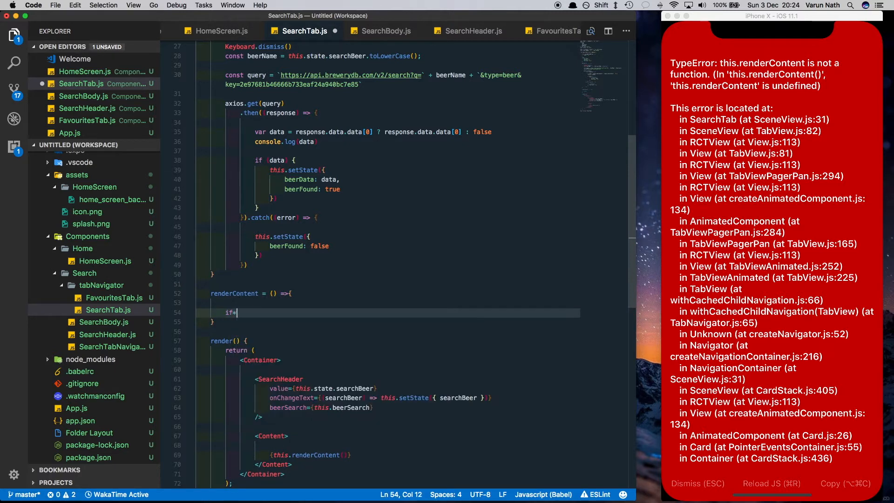
key("Backspace")
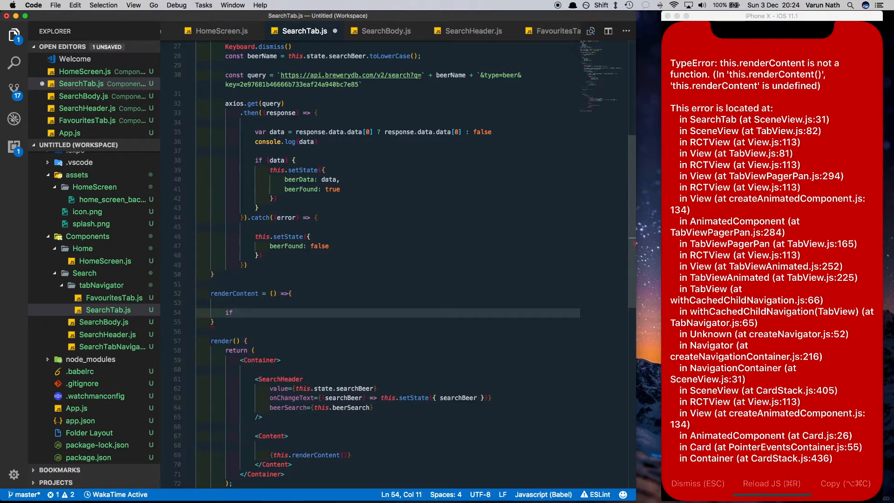
type("this.state.)")
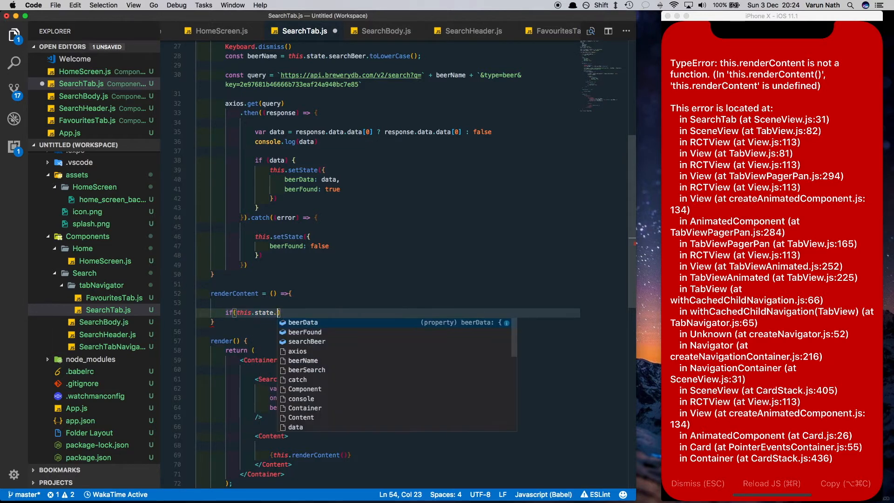
type("beerData")
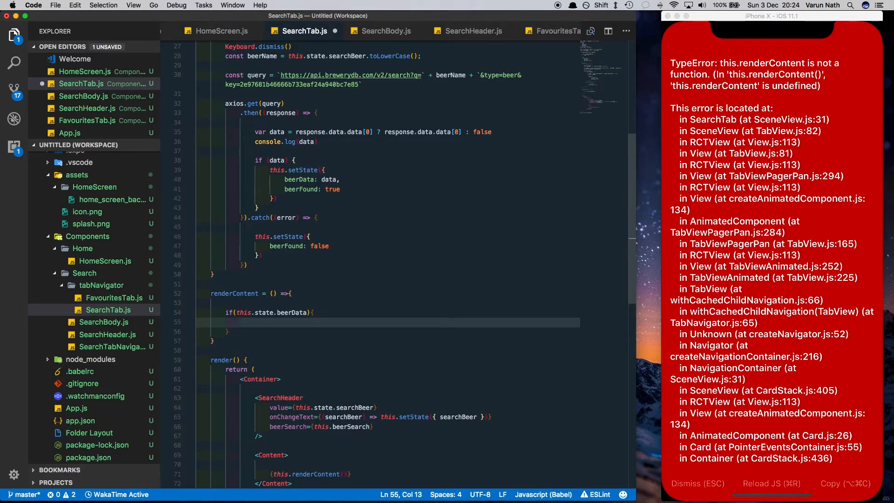
type("return >")
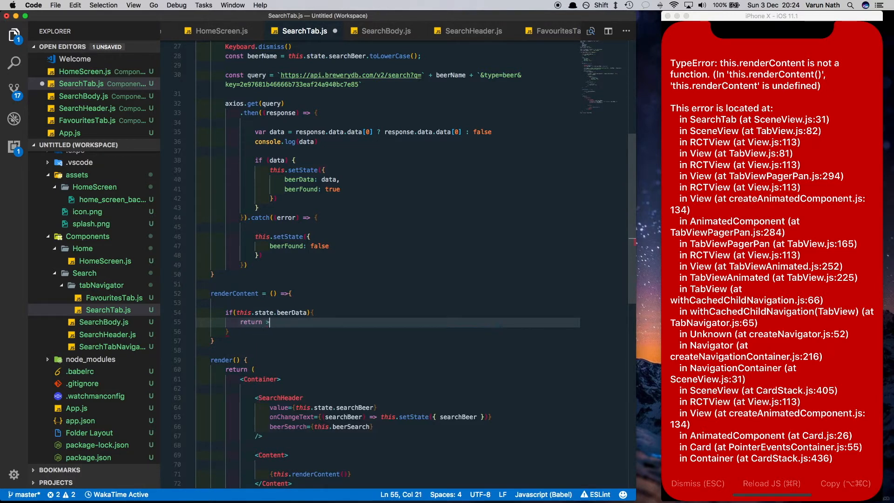
type("<View")
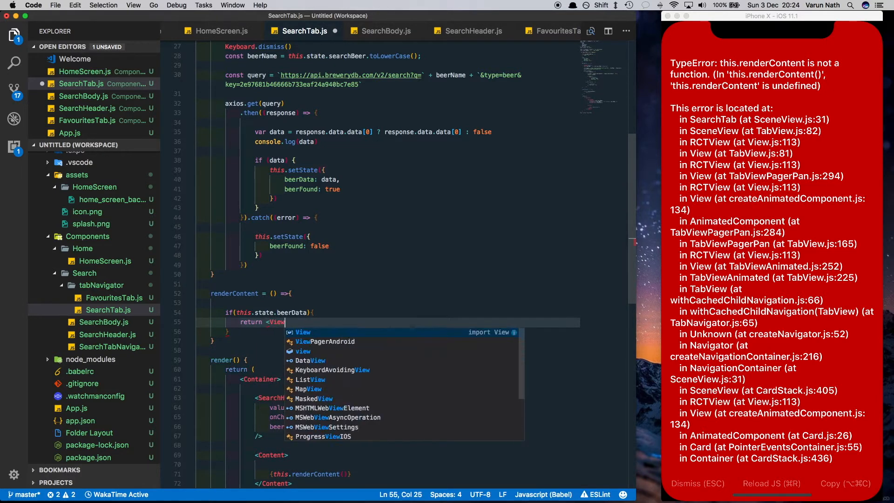
type("><Text>")
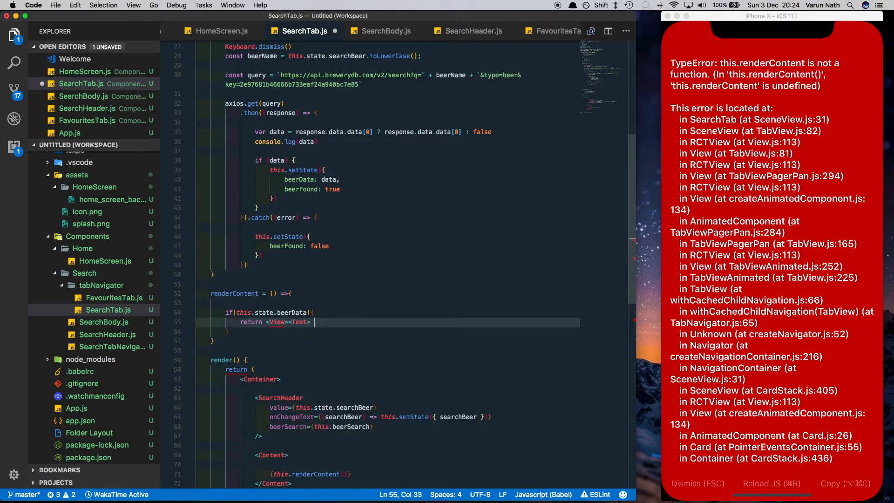
type("this.state.beerData.name} </")
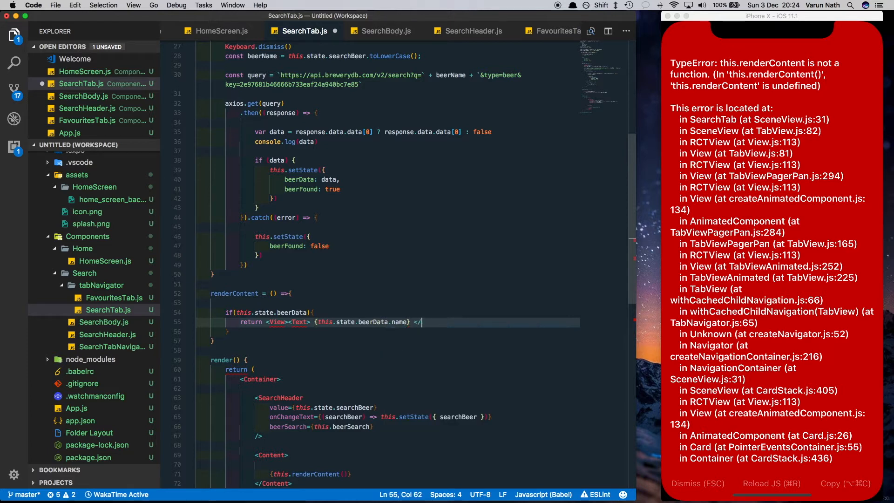
type("Text>")
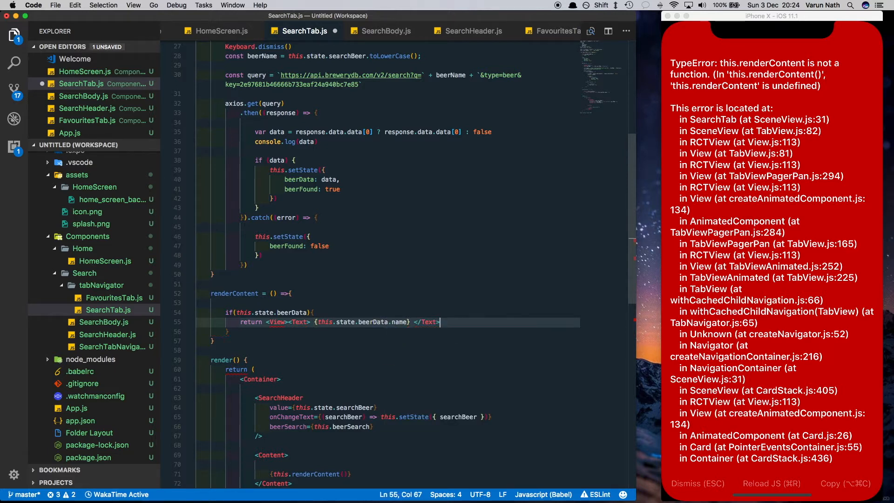
type("</View>")
type("else")
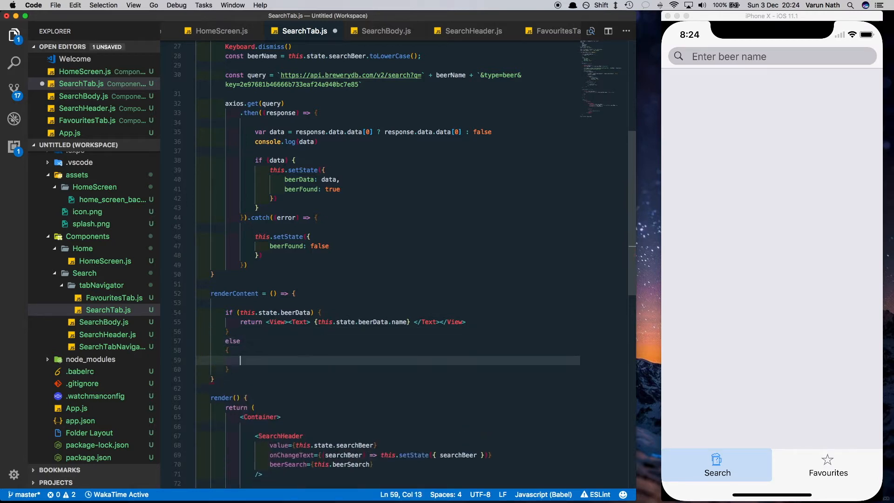
type("alert(")
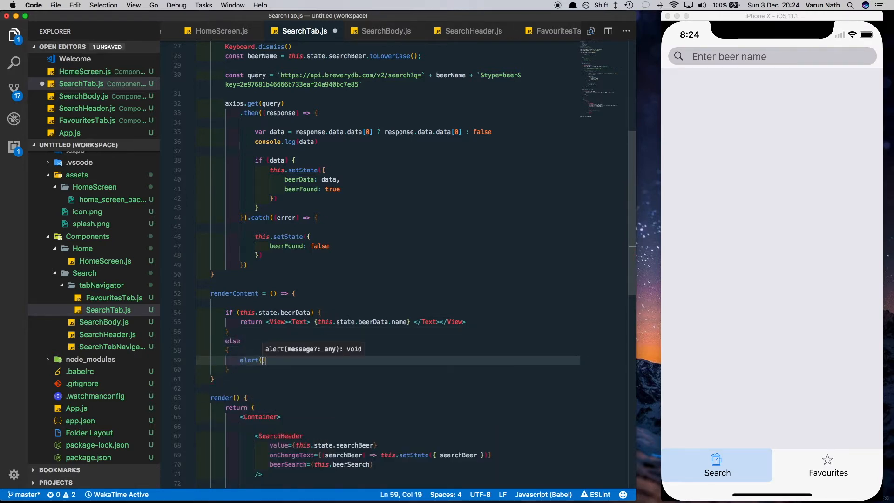
type("\"Beer not found")
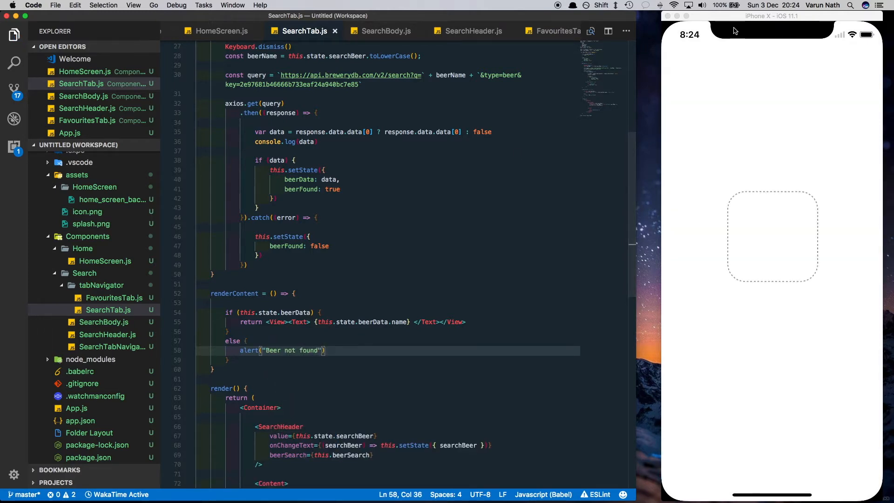
- Search 'Corona' in the simulator app to display Corona Light
type("Co")
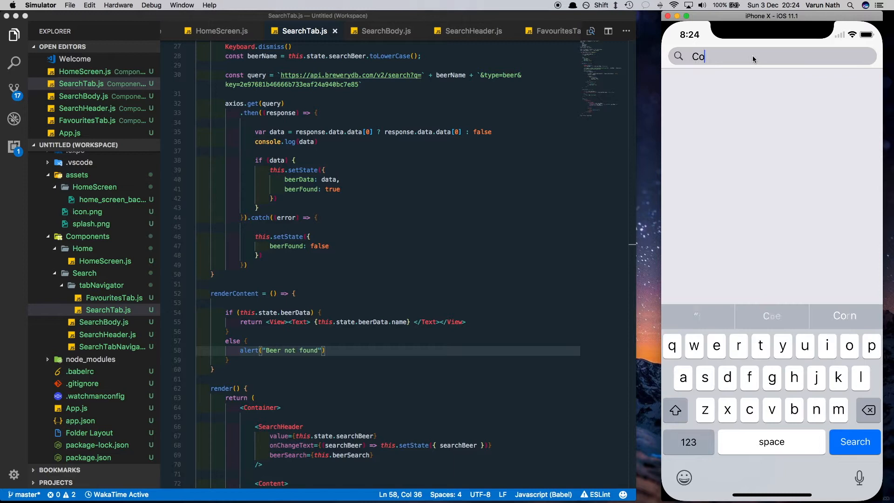
type("rona")
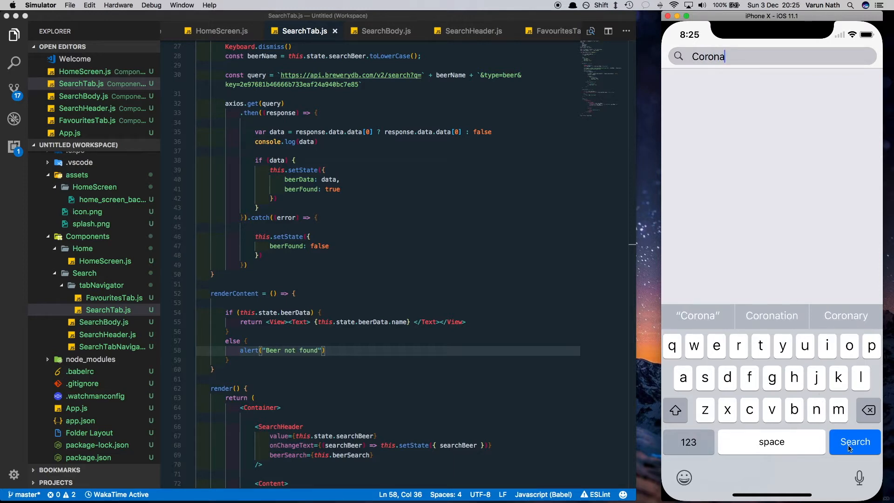
left_click(856, 442)
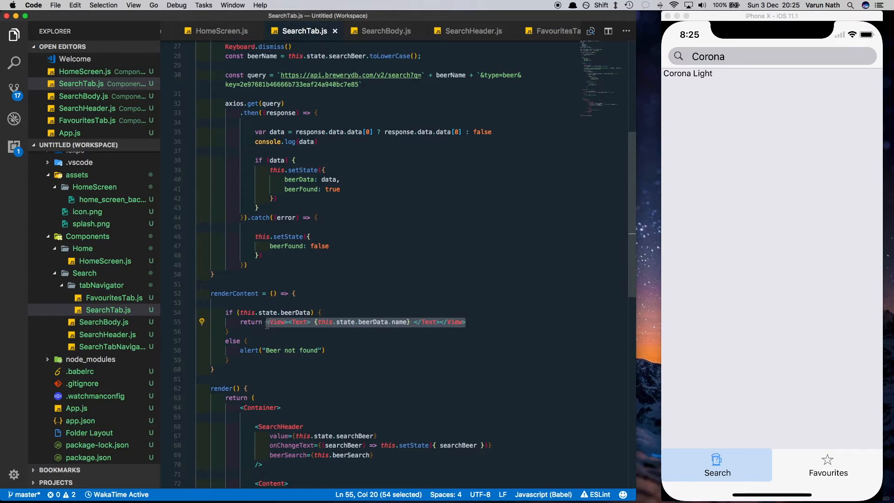
- Return a <SearchBody> component from renderContent and open the new SearchBody.js file
type("<Search")
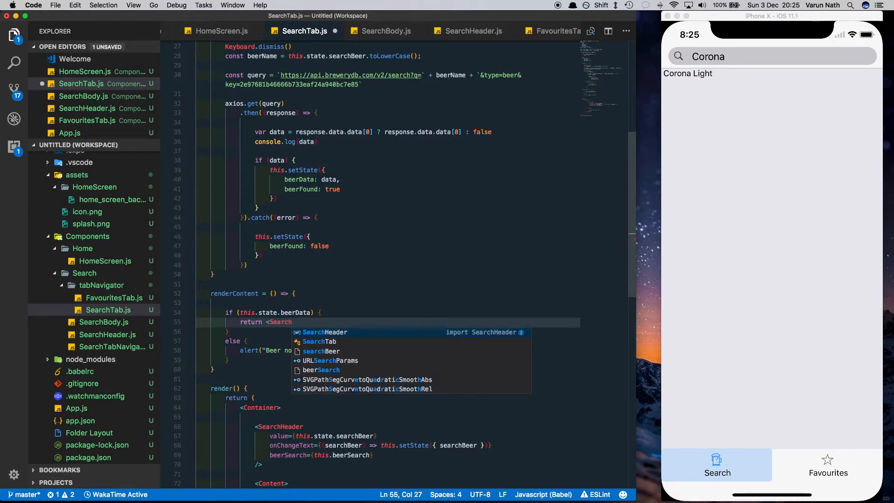
type("Body />")
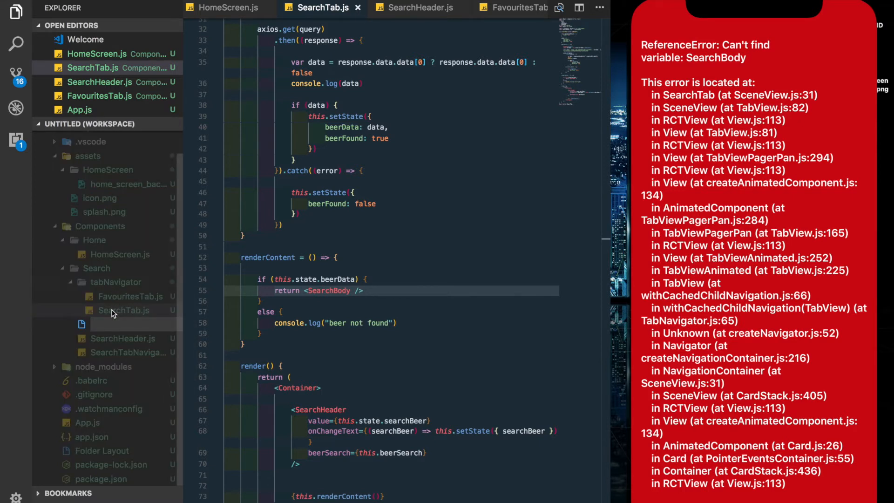
type("Searc")
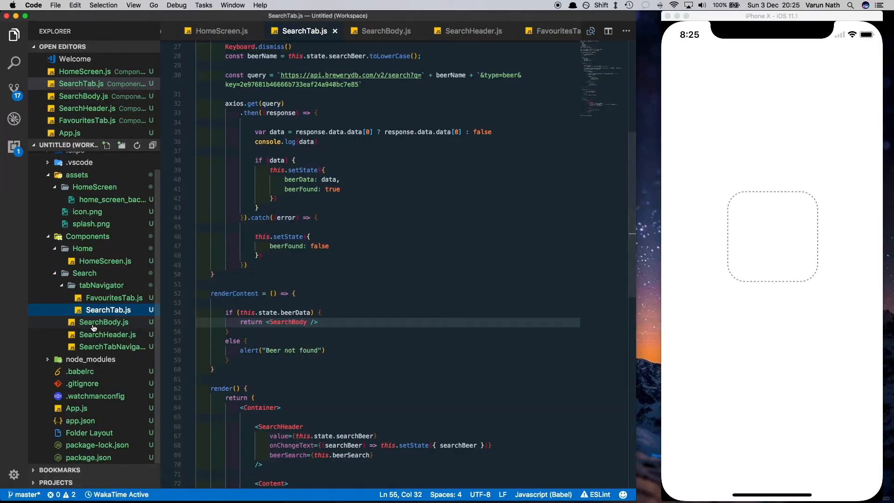
left_click(104, 322)
type("<View><Text> {this.props.beerData.name} </Text></View>")
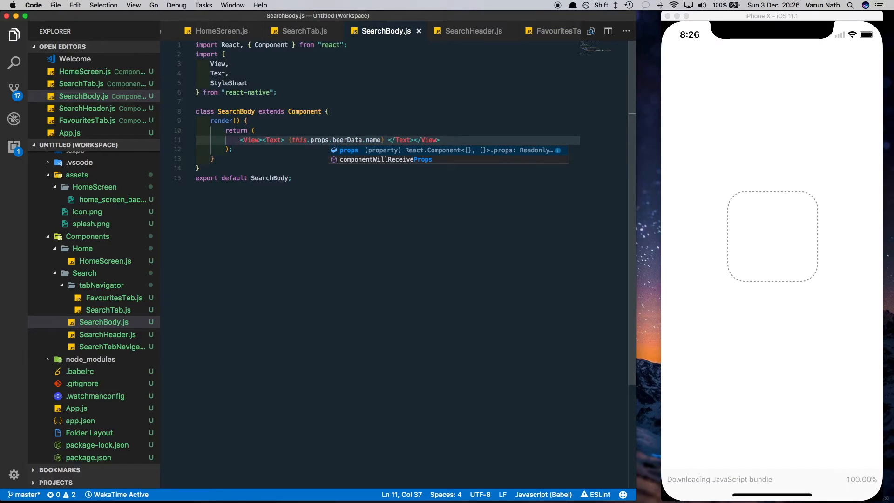
- In SearchTab.js, pass beerData={this.state.beerData} to <SearchBody />
left_click(305, 31)
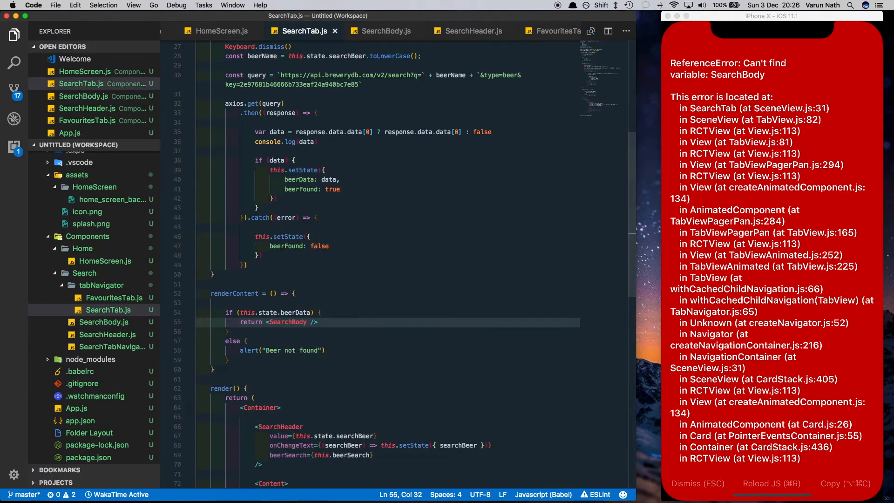
type("eer")
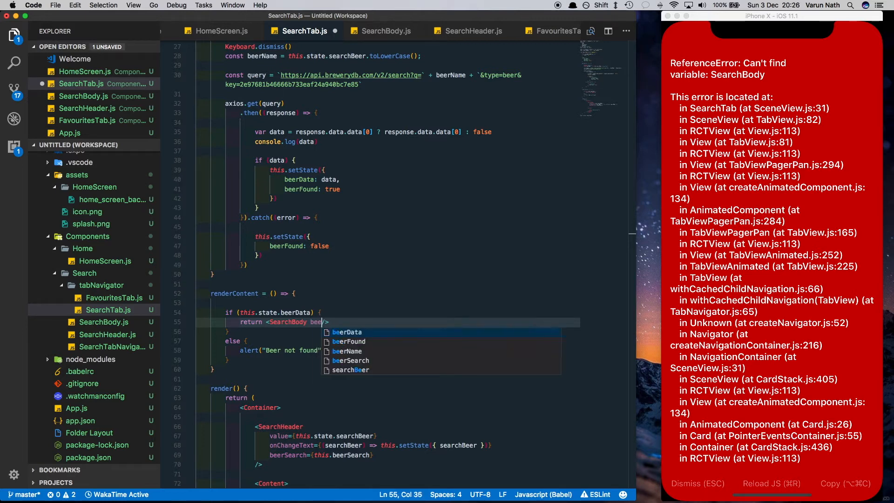
type("beerData={this")
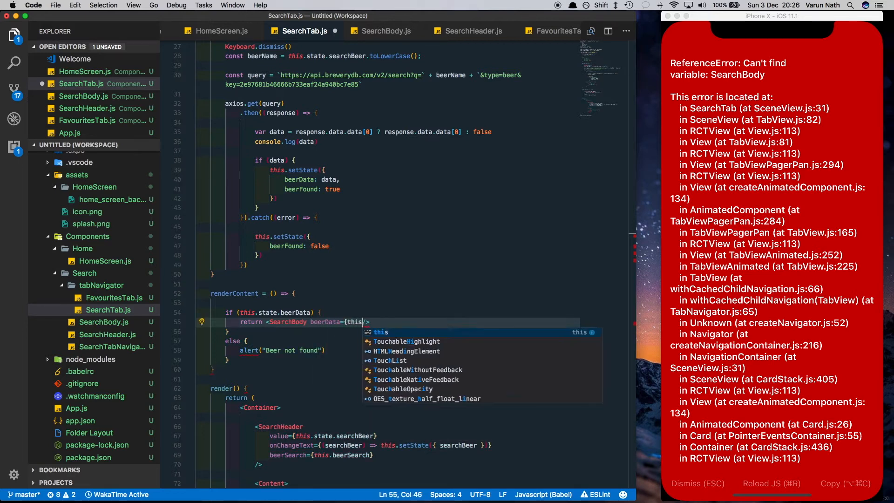
type(".state.beerData")
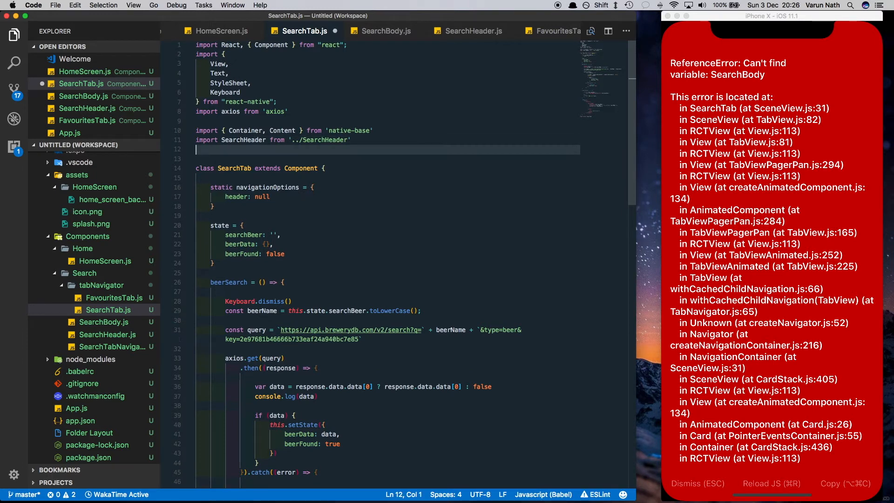
- Import SearchBody from '../SearchBody' at the top of SearchTab.js
type("import")
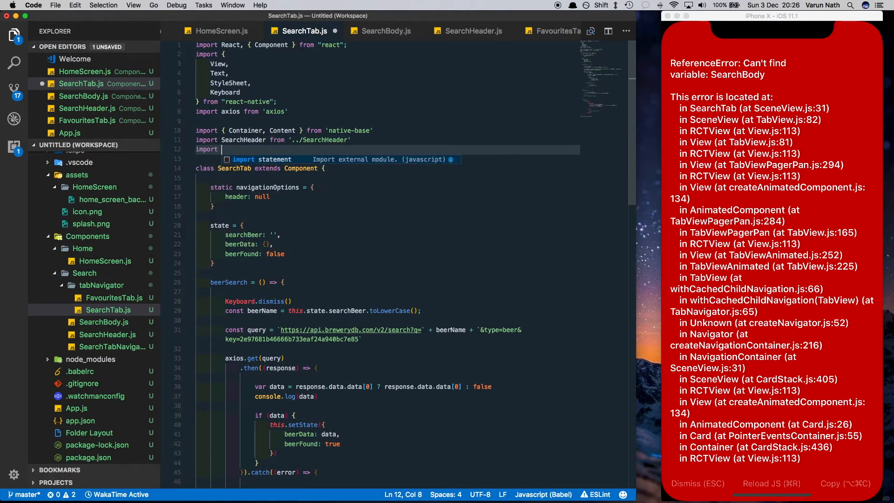
type("SearchBody from '..")
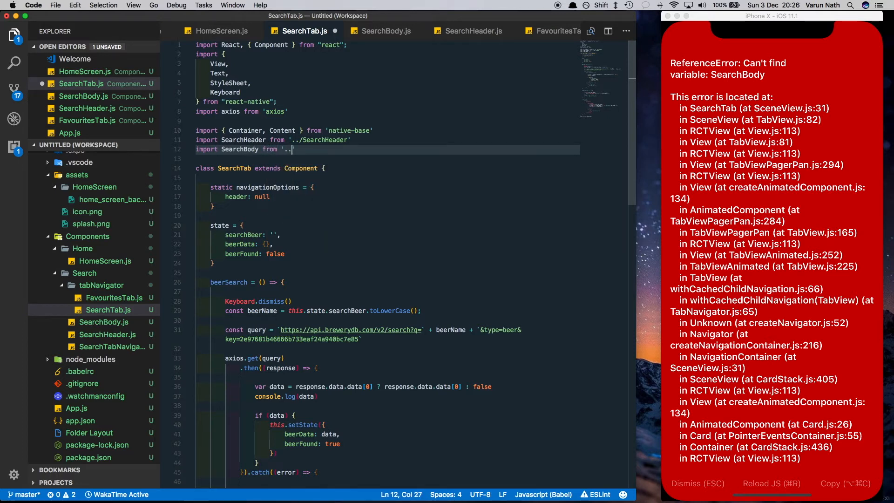
type("/Sear")
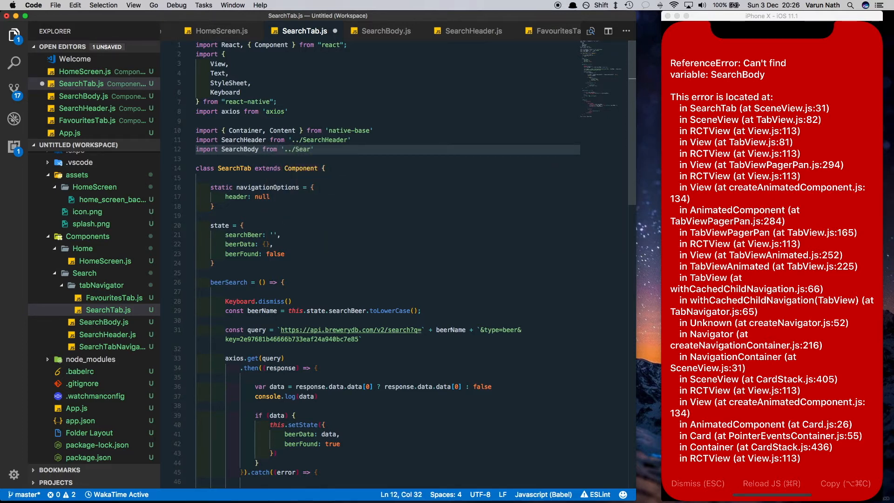
type("chBody")
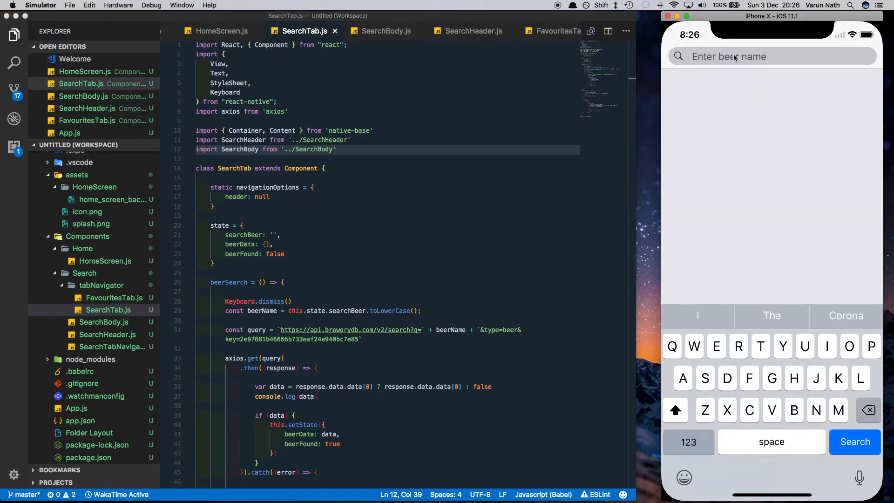
- Search for 'Corona' in the simulator app
type("Corona")
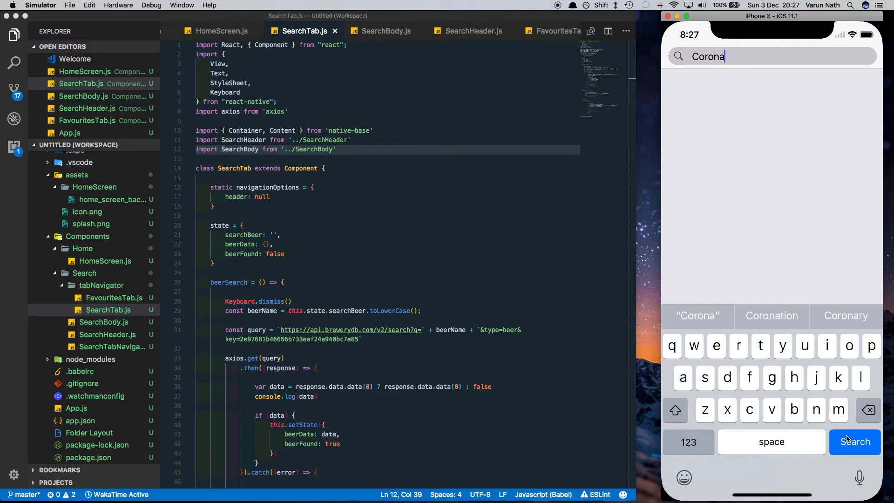
left_click(854, 441)
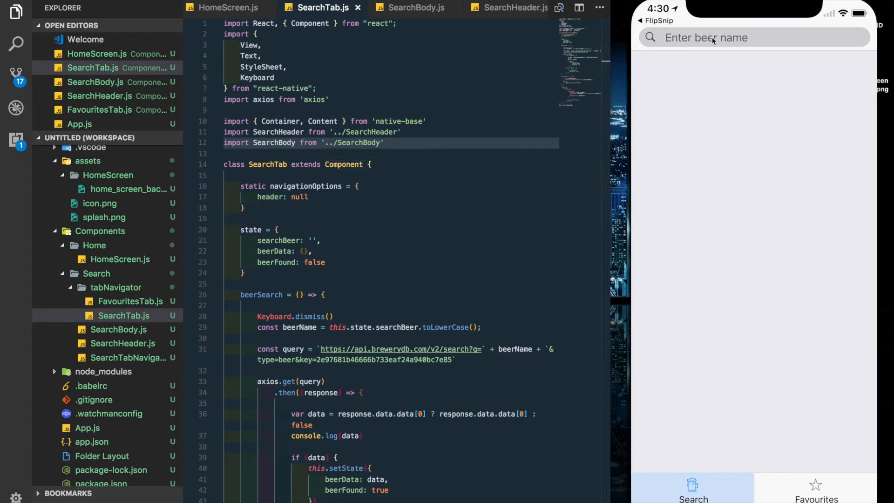
- Test missing results by searching gibberish beer names like 'Jadsklkljaskldjal' in the simulator
type("Asjd")
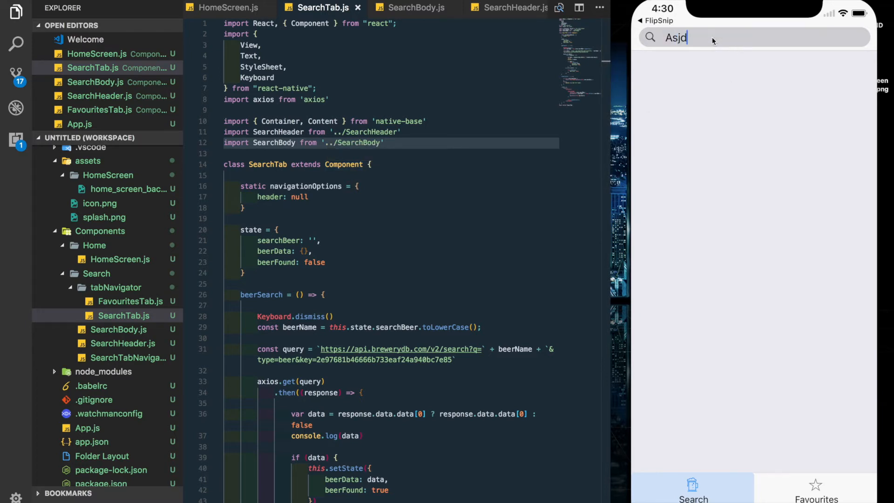
type("klajsdklasjdlkas")
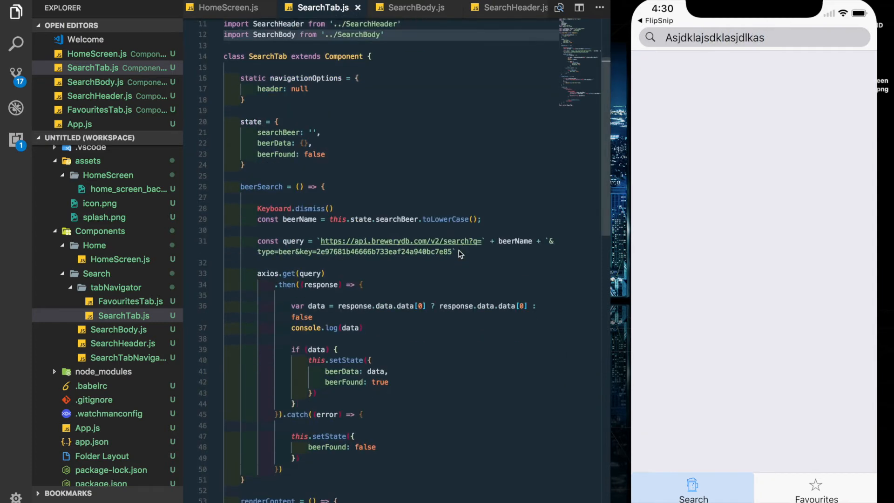
scroll("down", 3)
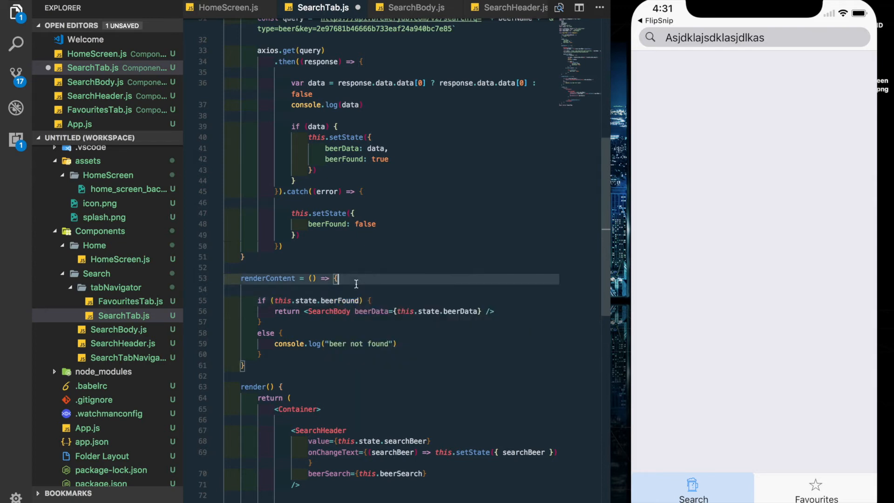
mouse_move(342, 148)
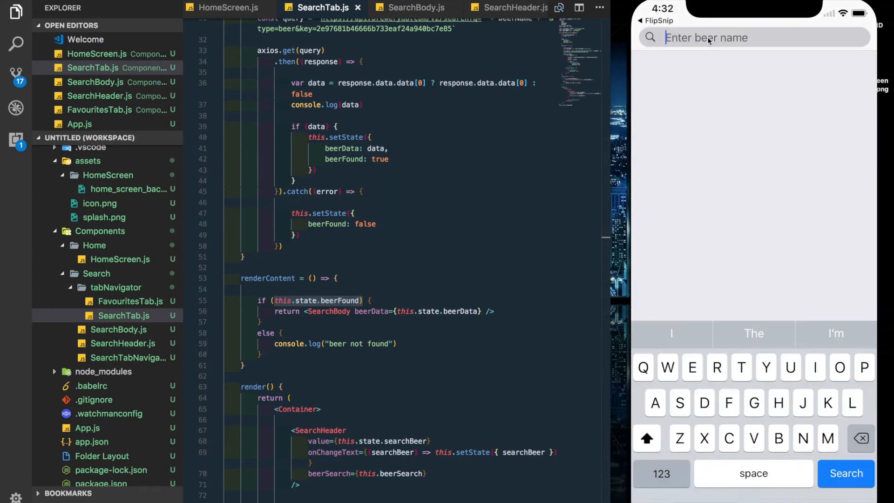
type("Jadsklkljaskldjal")
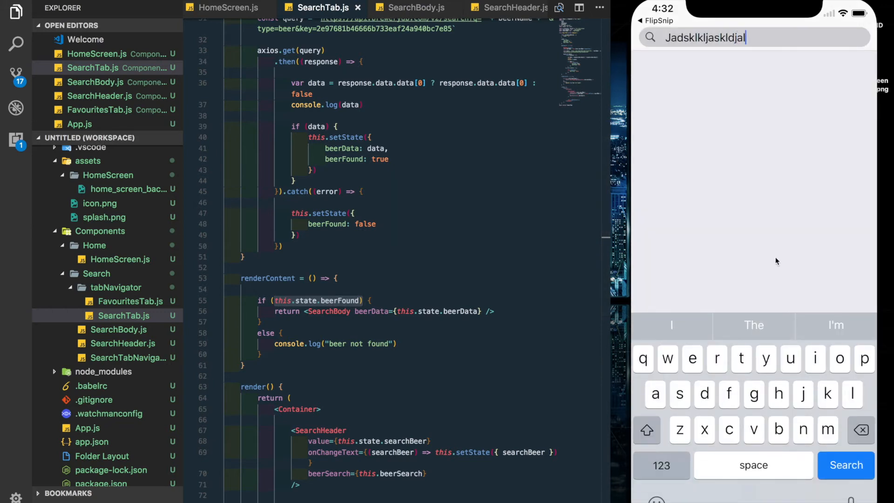
left_click(846, 465)
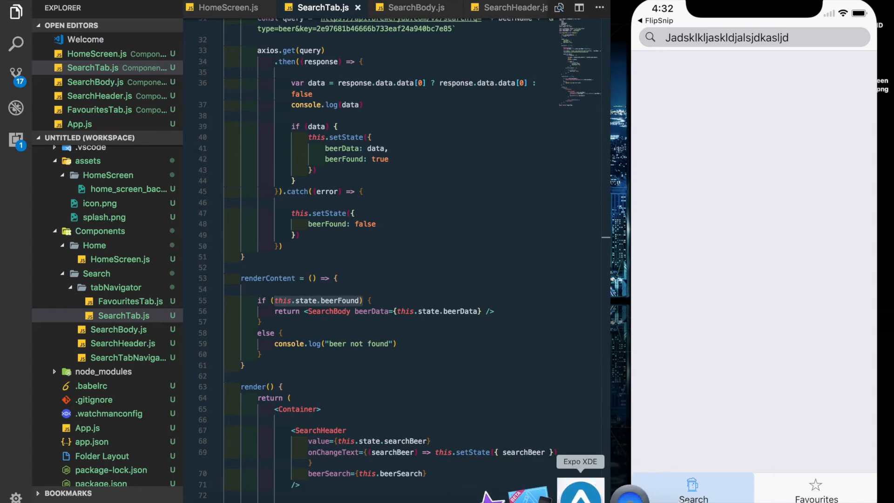
left_click(580, 488)
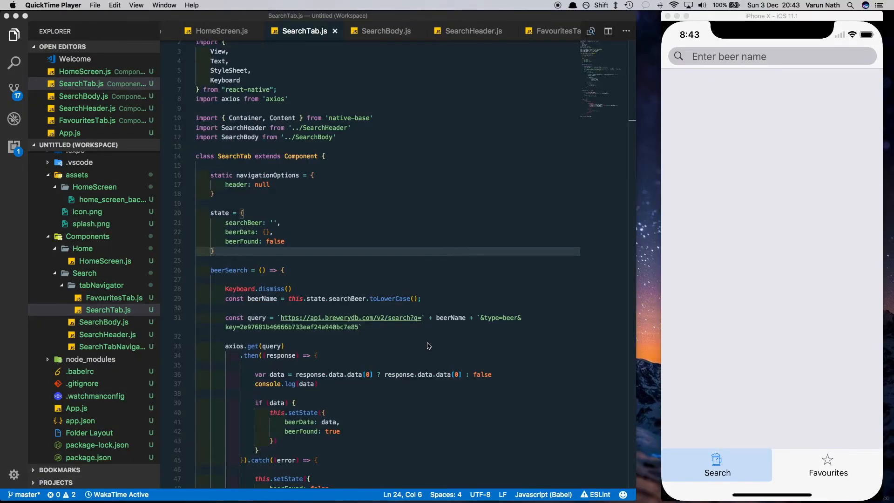
- In SearchBody.js, import Content and ListItem from 'native-base'
left_click(386, 30)
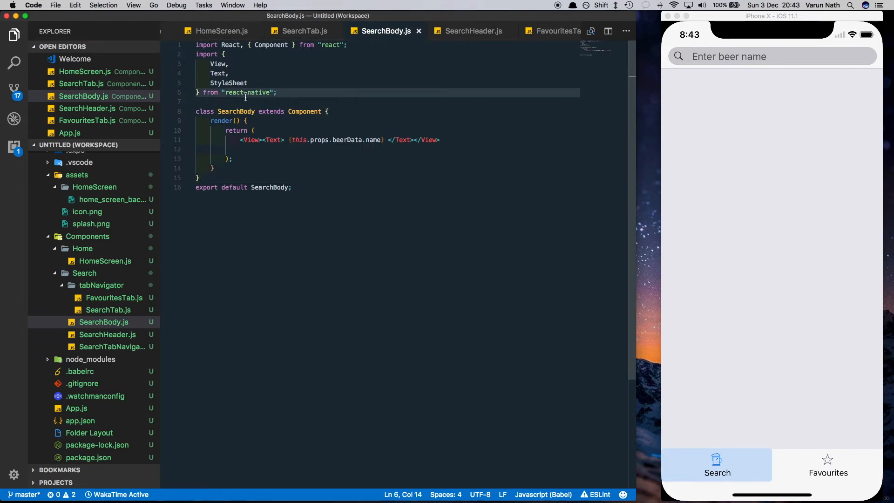
type("import {Content, ListItem")
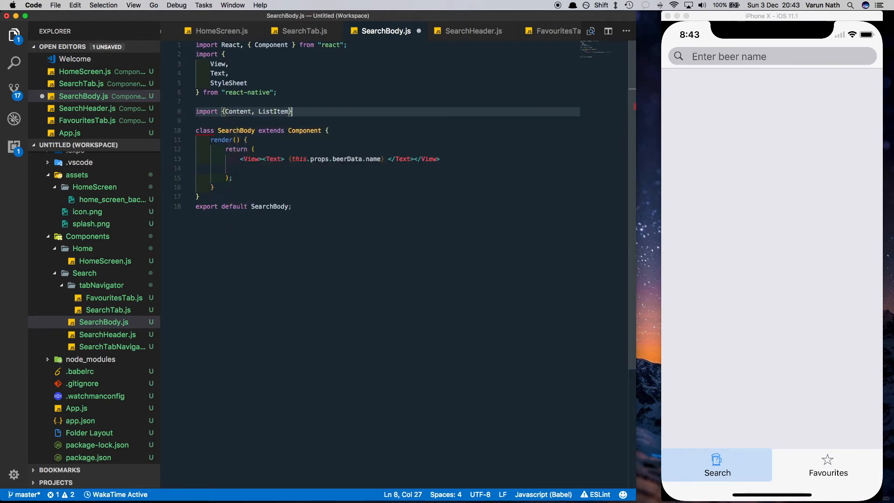
type("from 'native-base")
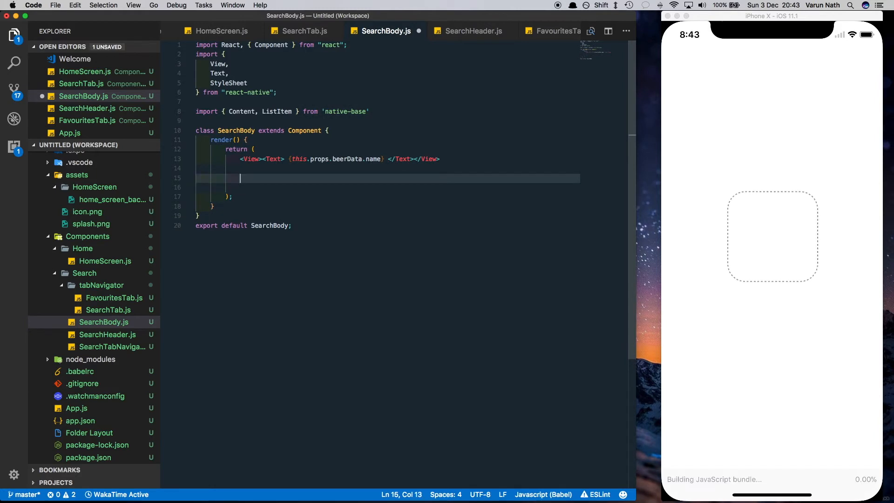
- Add a <Content> block containing a <ListItem> in the render return
type("<Co")
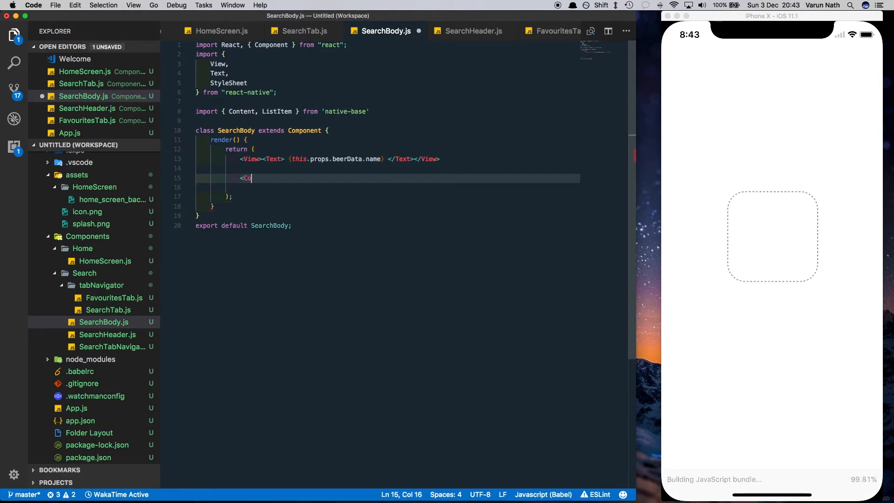
type("ntent>")
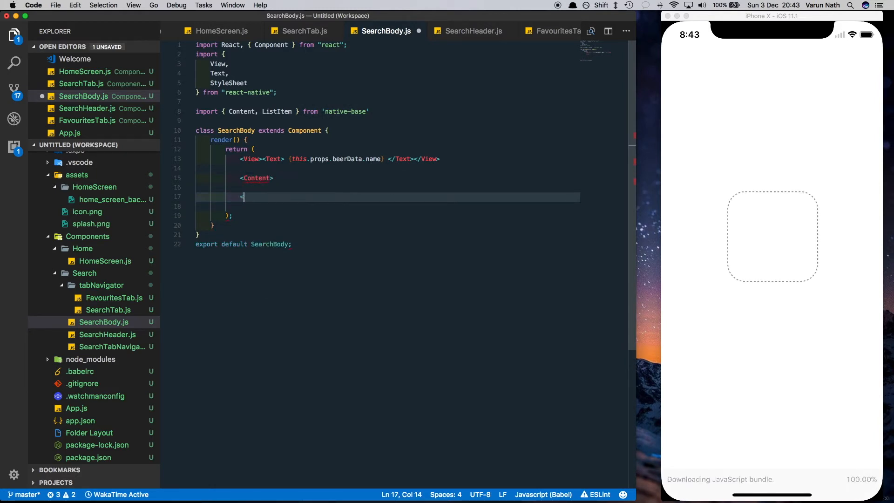
type("/Content>")
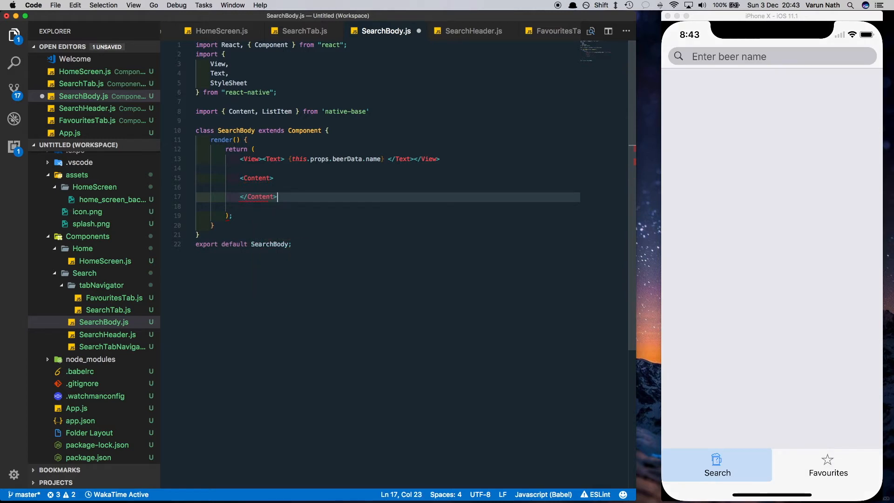
type("<")
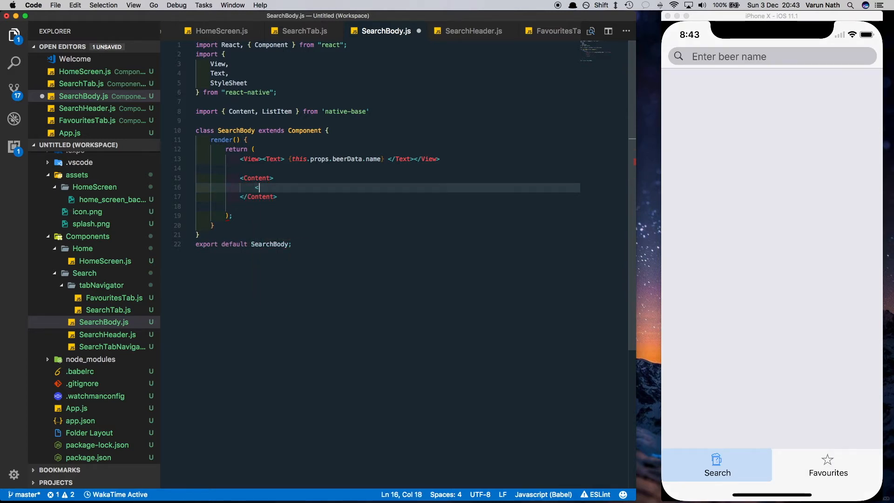
type("<ListItem>")
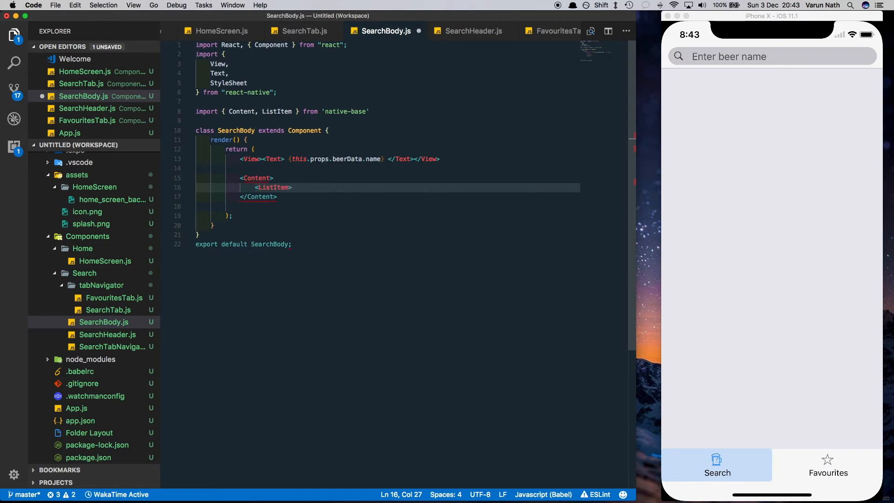
type("</ListI")
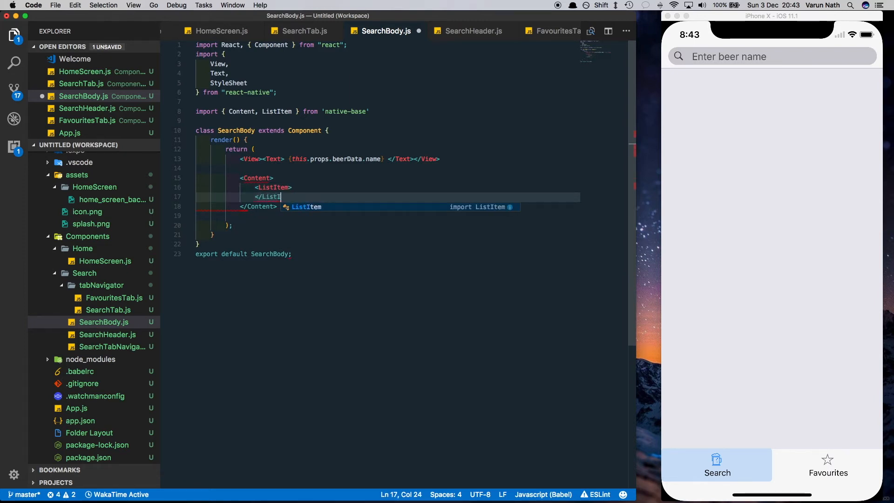
type("itemDivider")
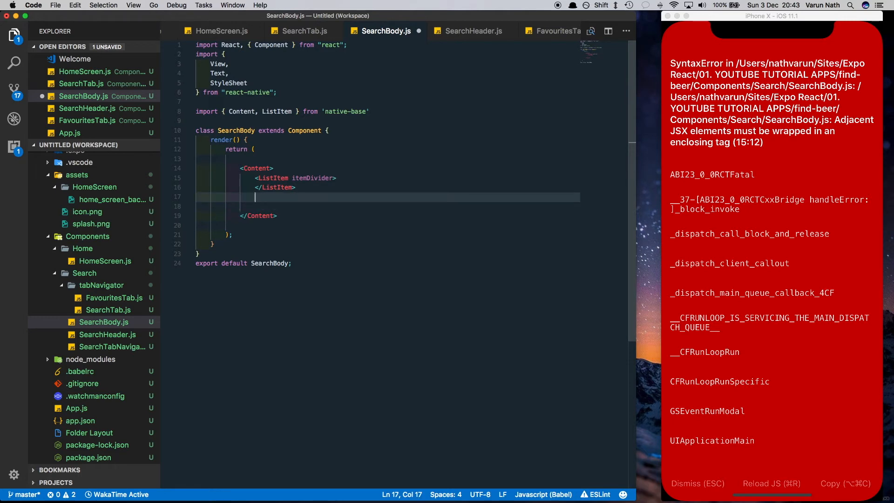
- Add a 'Name' divider ListItem and a ListItem showing {beerData.name}
type("List")
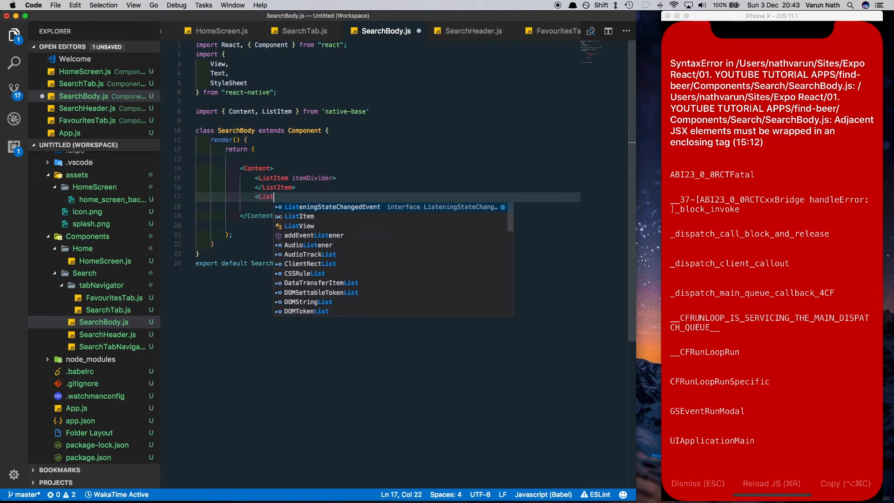
type("Ite")
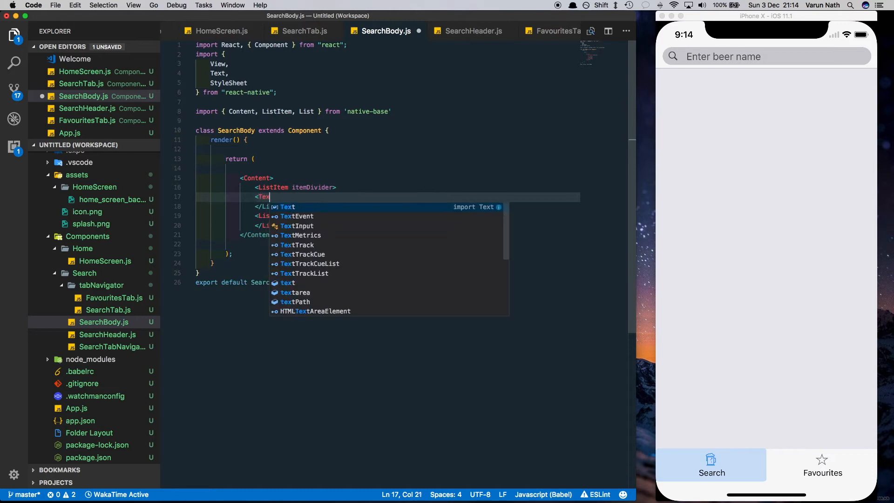
type(">Name</Text>")
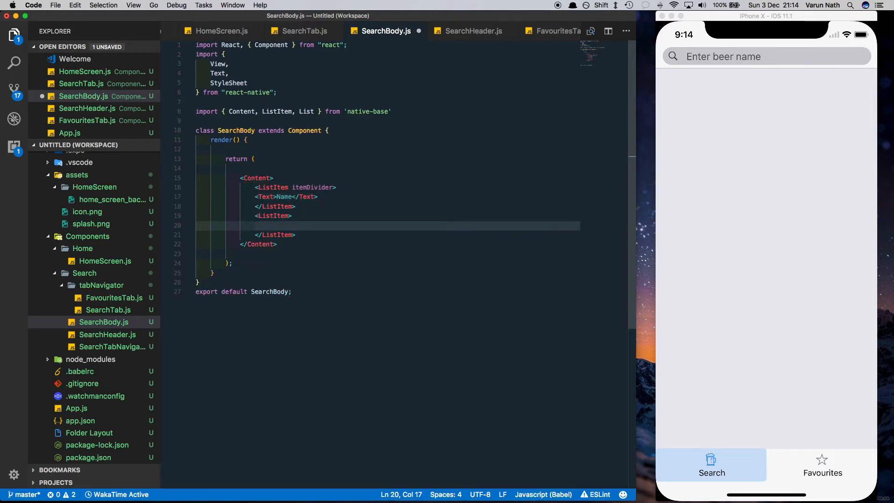
type("<Text>{beerData.name}</Text>")
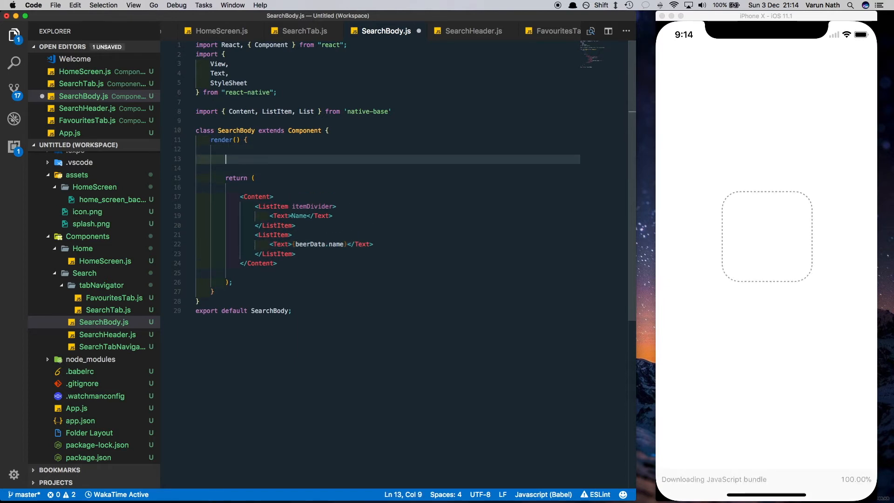
- Declare const beerData = this.props.beerData in render and search 'Corona' in the simulator
type("const beerData = thi")
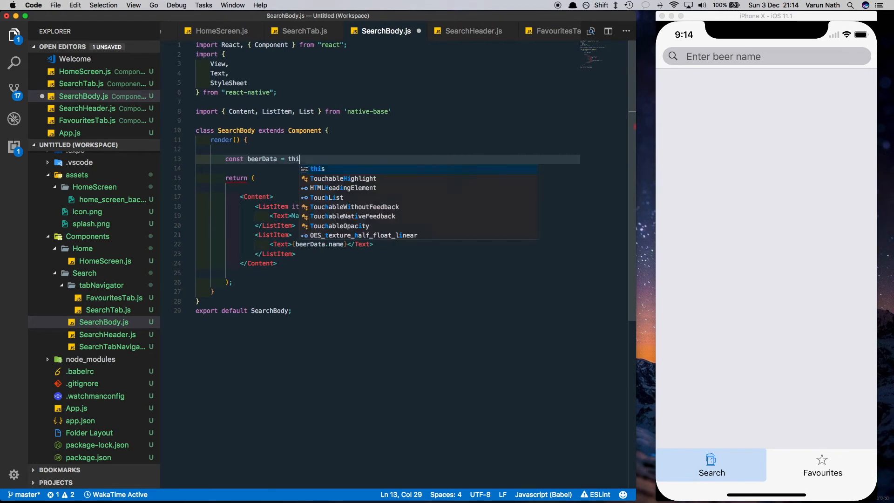
type("s.props.beerData")
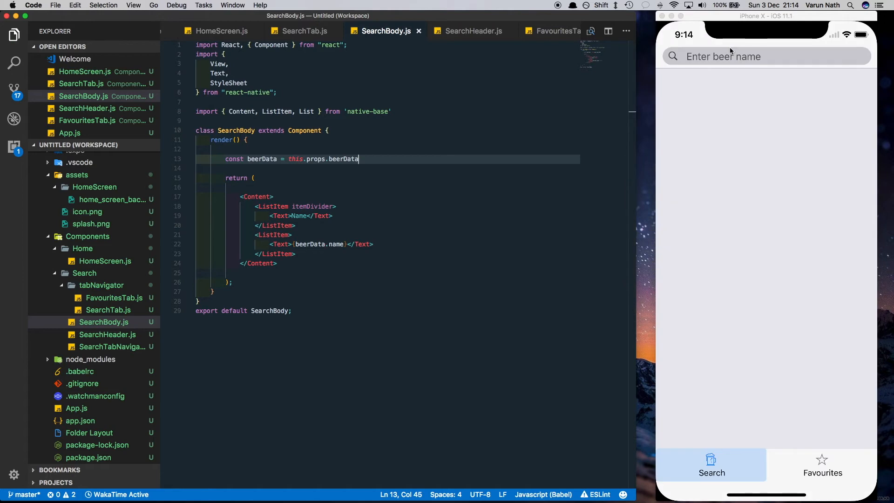
type("Corona")
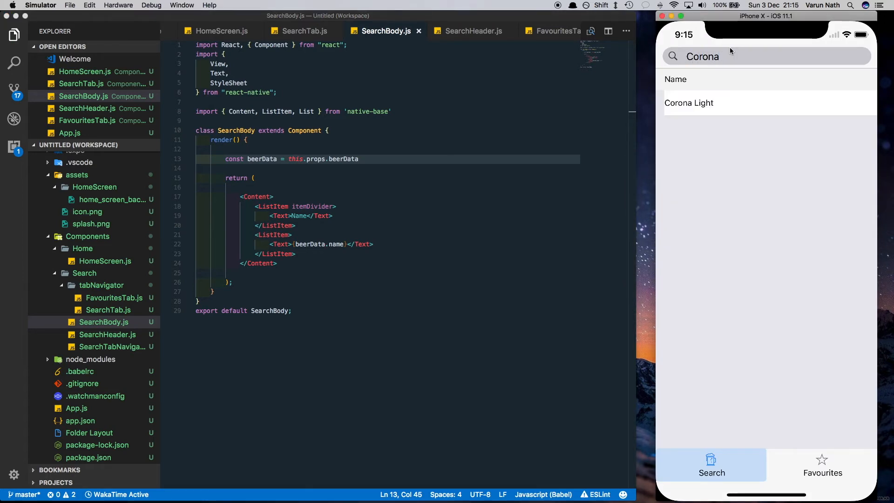
mouse_move(675, 102)
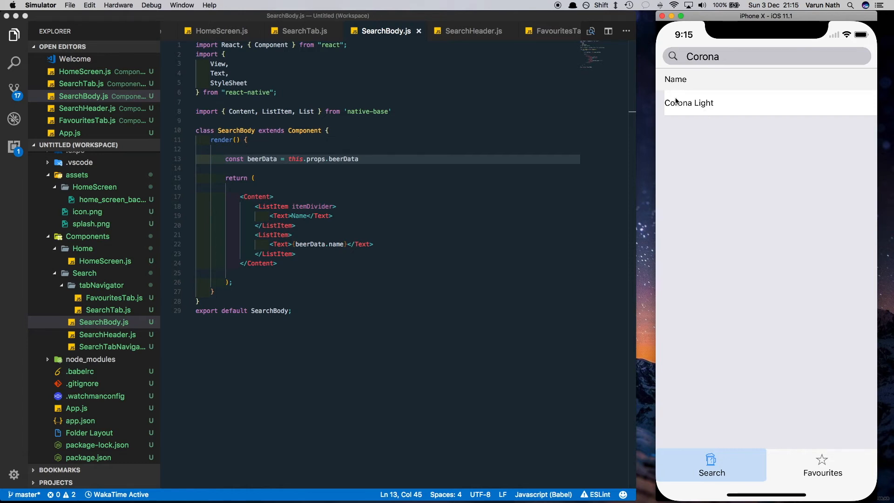
mouse_move(732, 110)
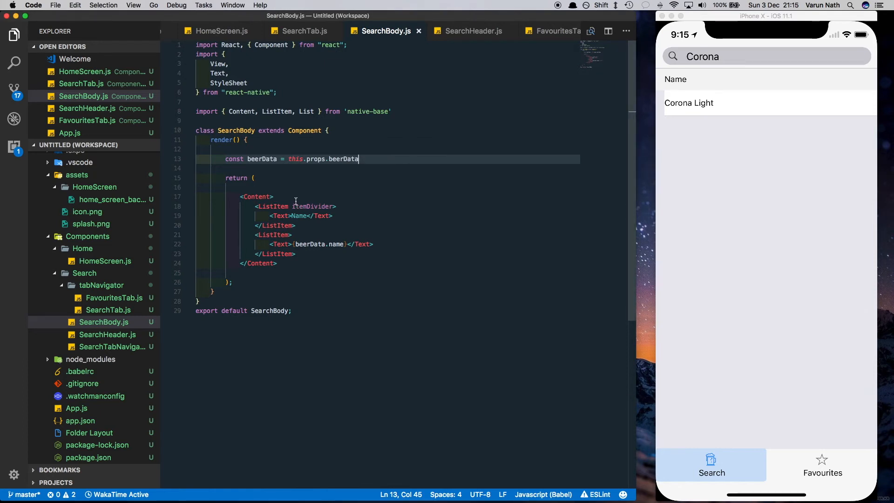
- Wrap the ListItems in a native-base <List> styled with backgroundColor 'white'
type("<List>")
type("</")
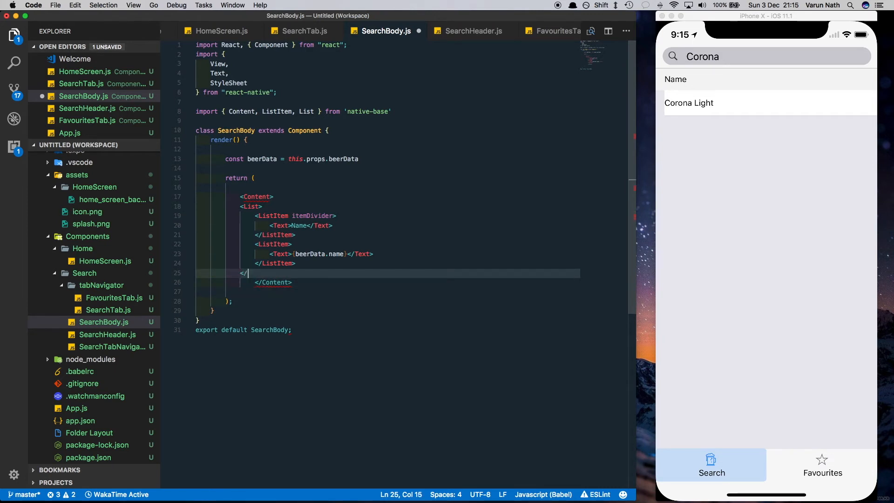
type("LI")
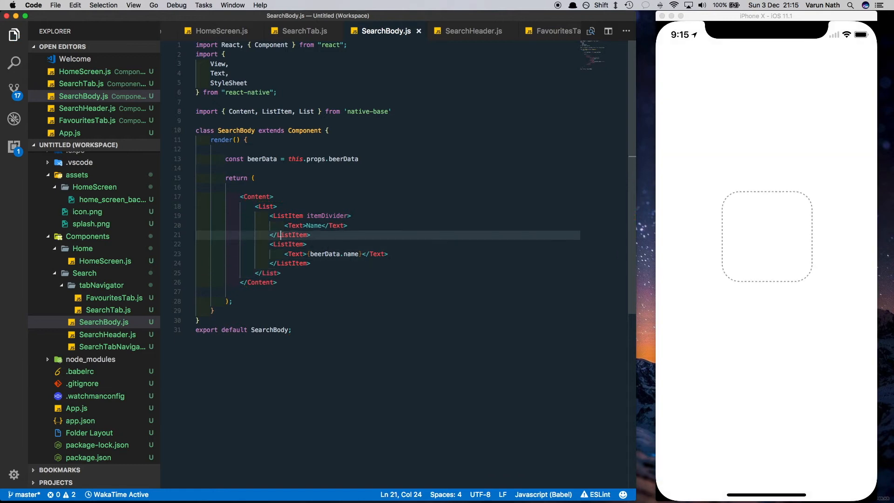
type("style=")
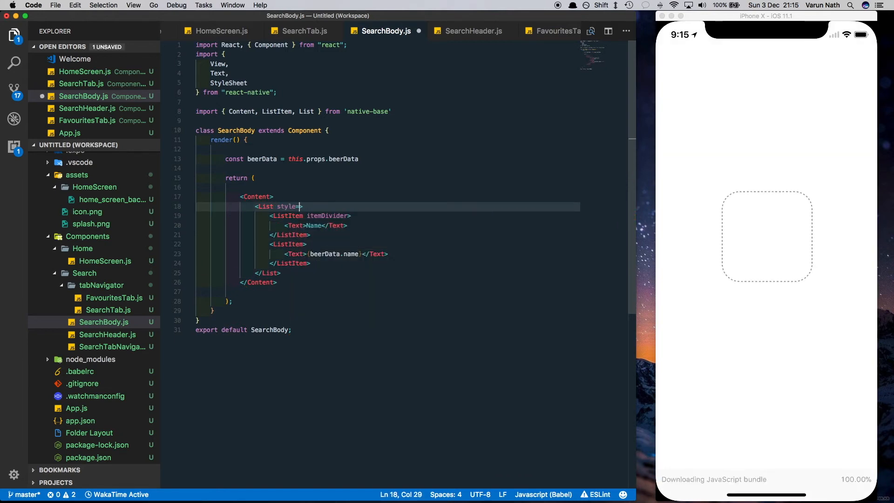
type("{backgroundColor:''}}")
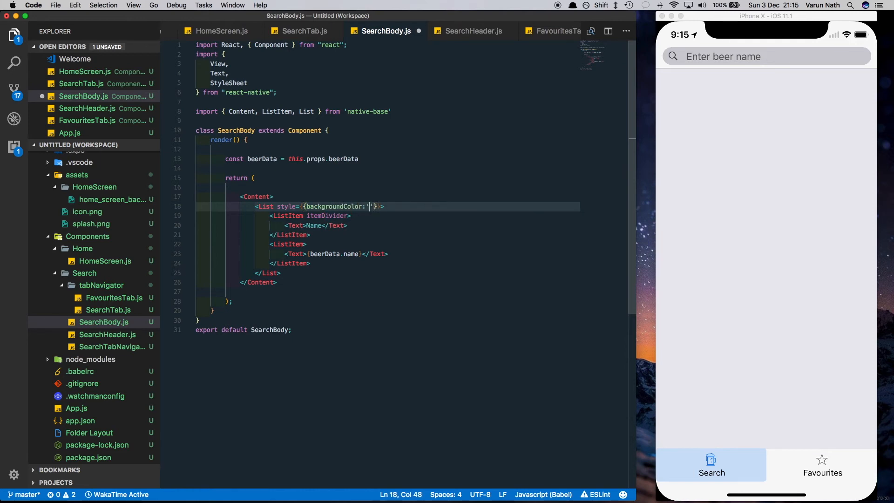
type("white")
left_click(767, 56)
type("Corona")
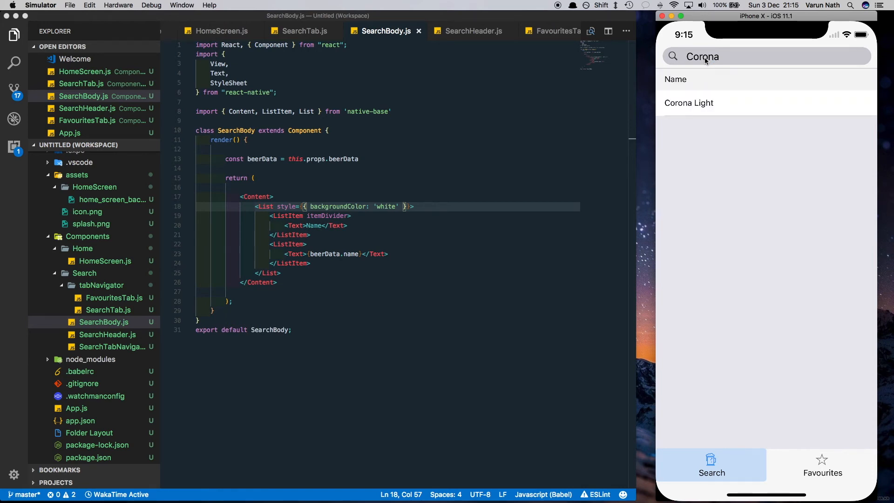
mouse_move(307, 248)
type("Button")
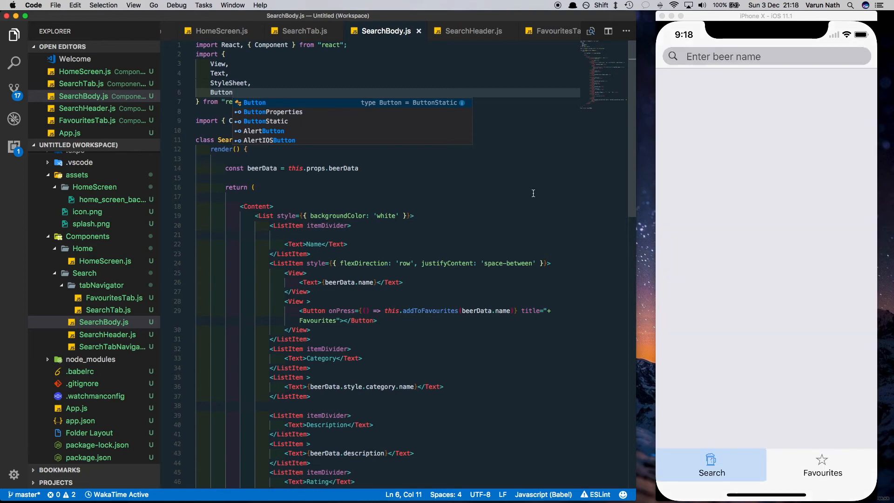
- Search 'Cor' and scroll through Corona's results showing name, + Favourites, category, description, rating, organic, availability
type("Corona")
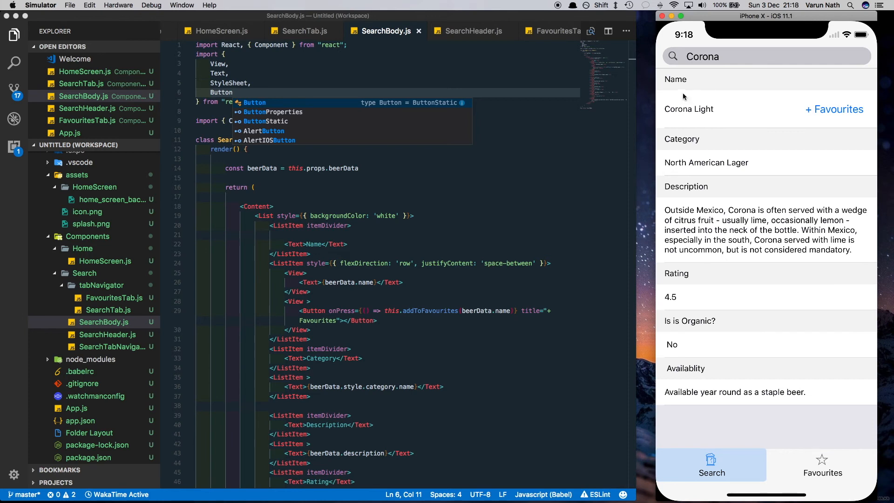
mouse_move(698, 125)
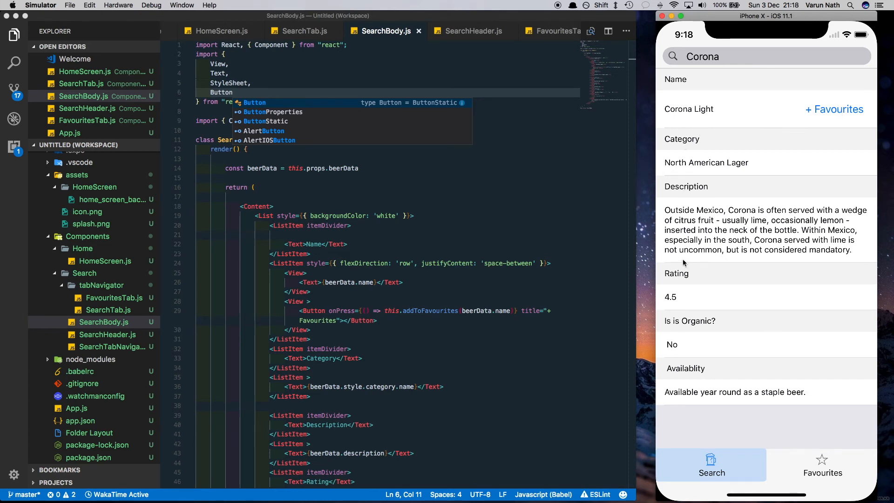
scroll("down", 3)
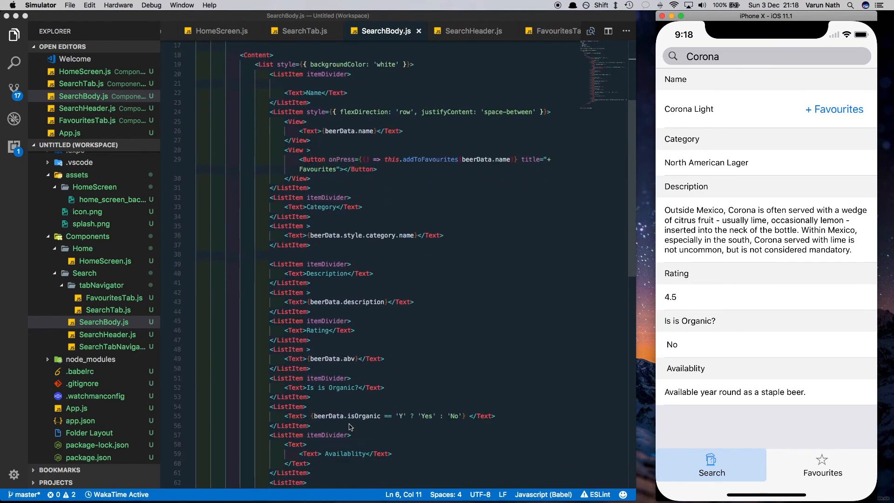
scroll("down", 3)
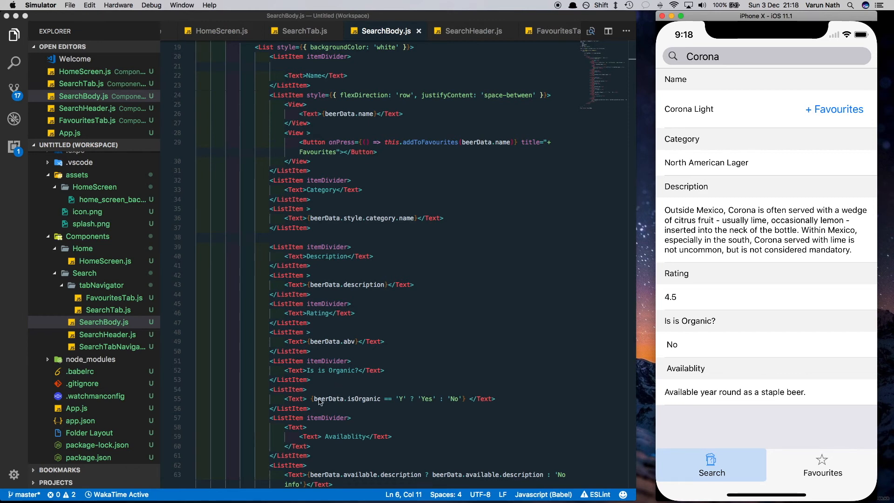
mouse_move(327, 339)
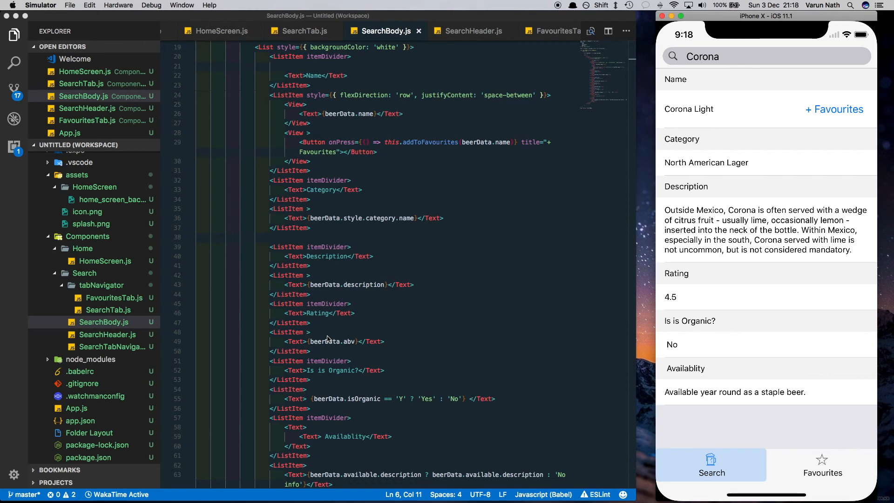
mouse_move(330, 399)
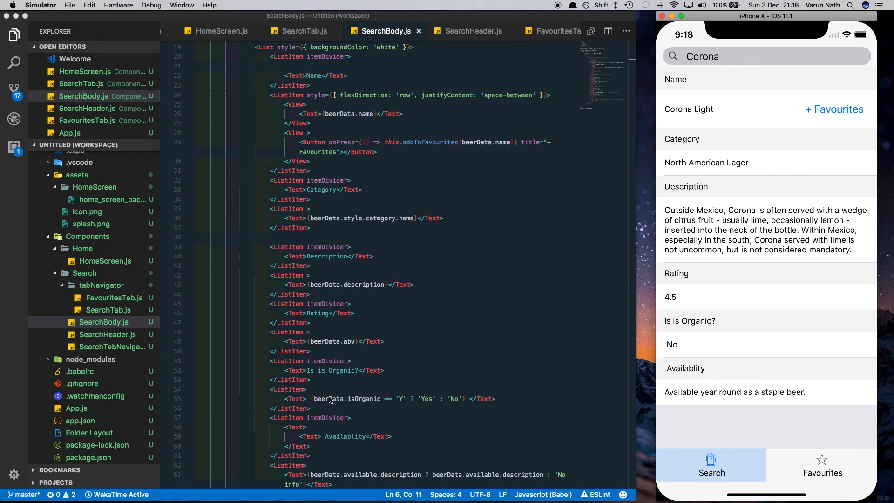
mouse_move(321, 401)
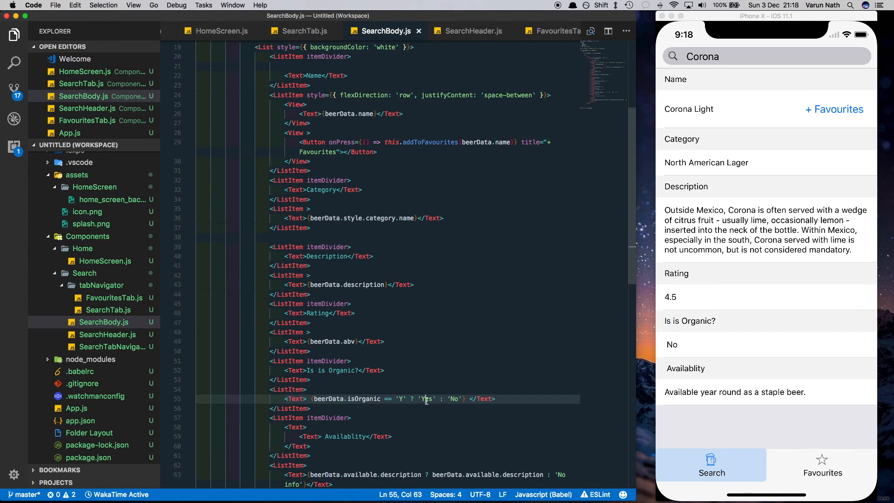
scroll("down", 3)
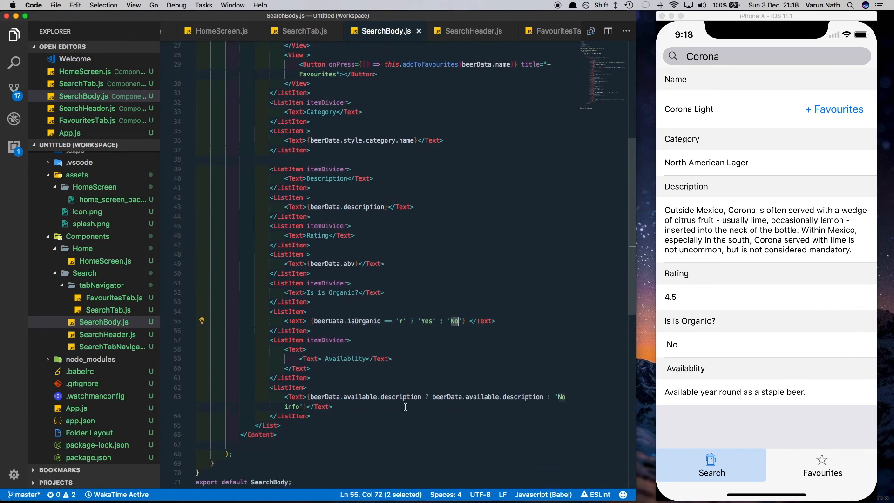
mouse_move(325, 396)
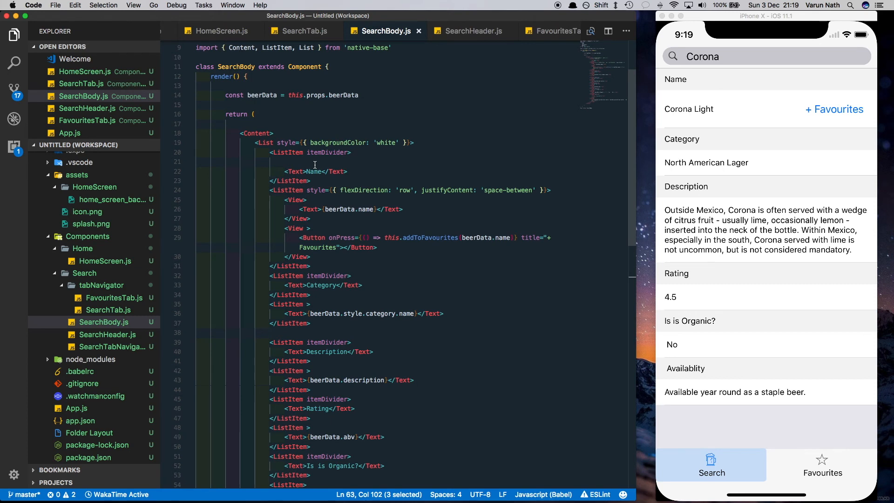
- Add a centred 200x200 Image of beerData.labels.large and import Image from react-native
double_click(411, 238)
type("<ListItem itemDivider style={{ flexDirection: 'row', justifyContent: 'center' }}>")
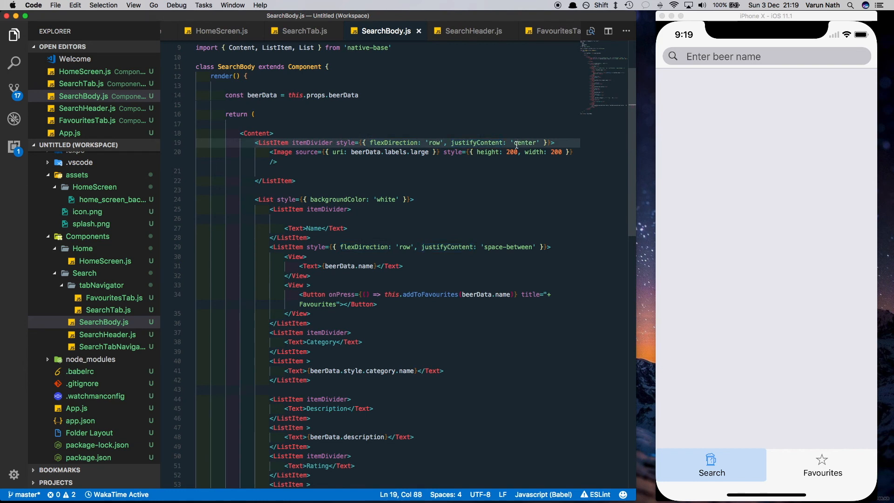
mouse_move(280, 150)
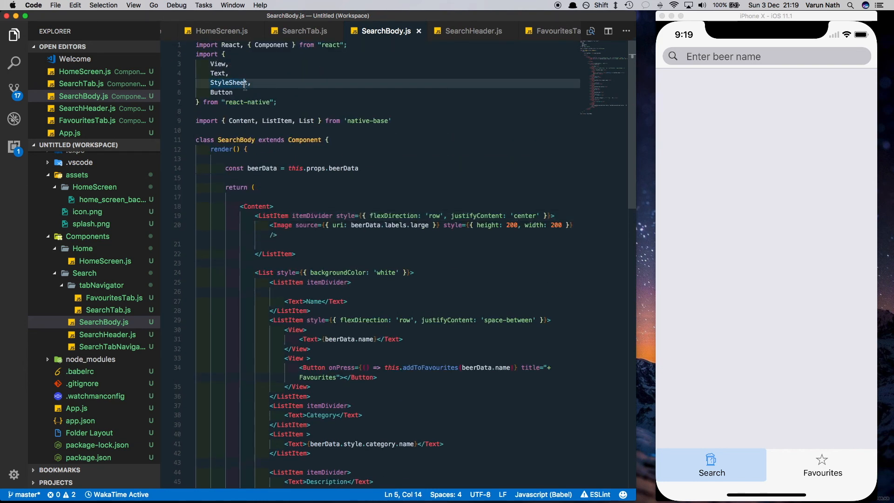
type("Image")
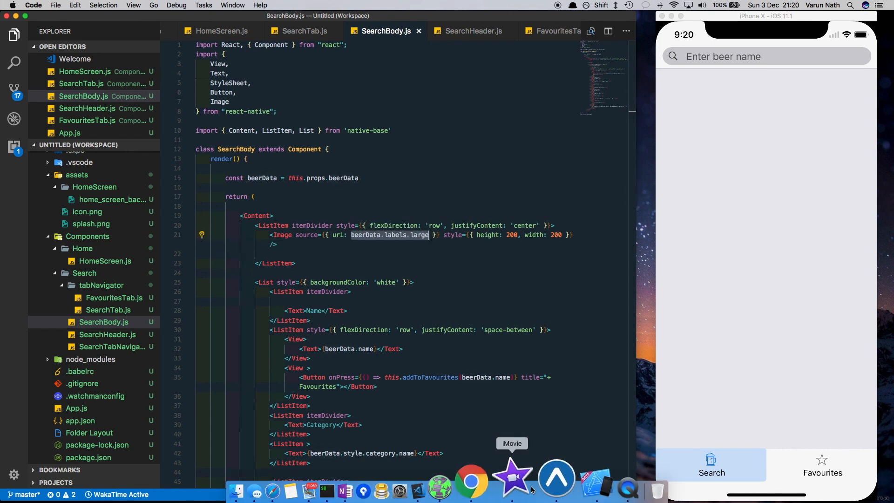
- In Expo XDE, search 'Corona' and scroll the log to Corona Light's labels object
left_click(553, 478)
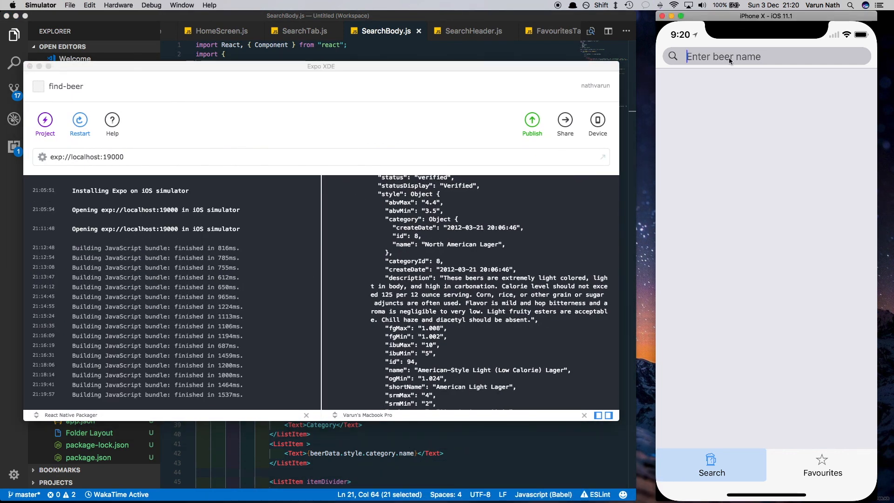
type("Corona")
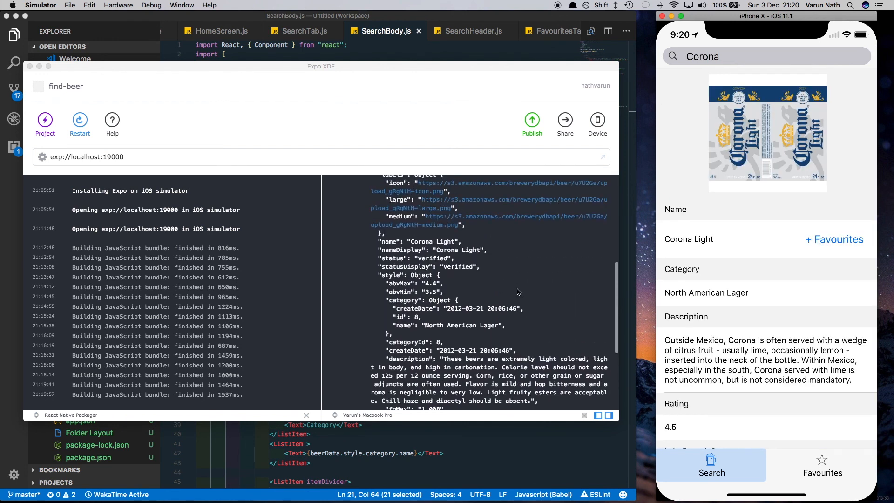
scroll("down", 3)
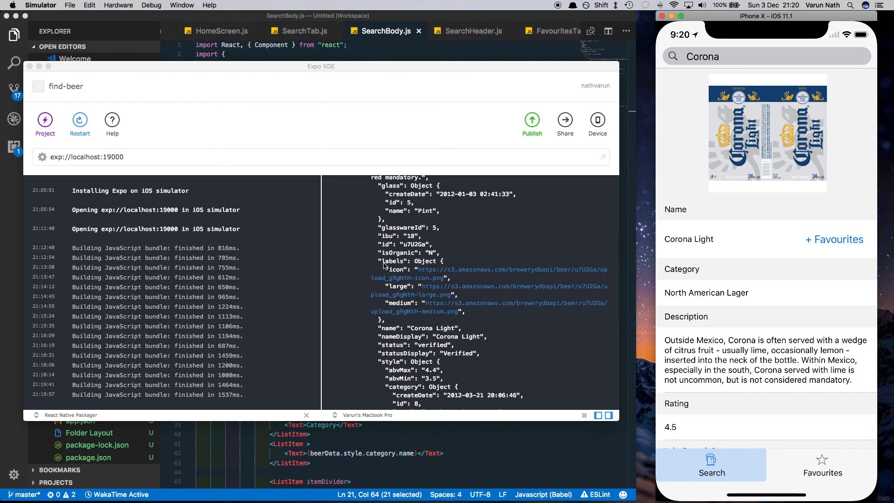
mouse_move(397, 305)
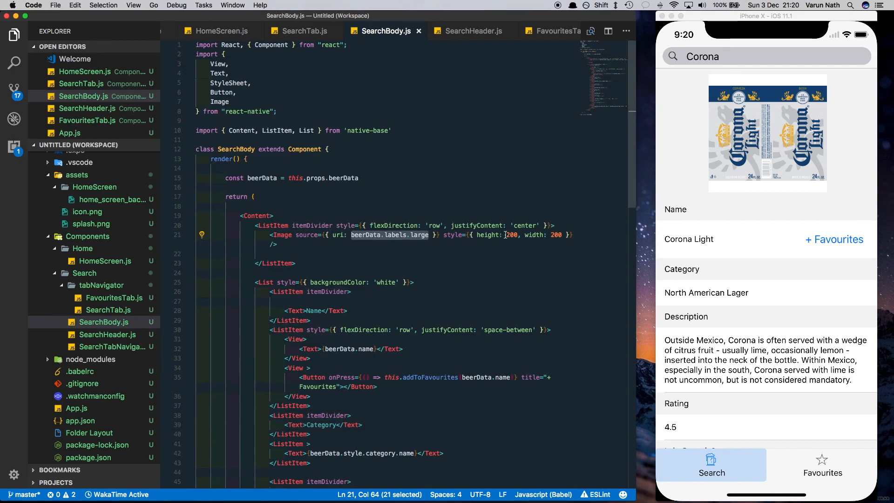
mouse_move(810, 204)
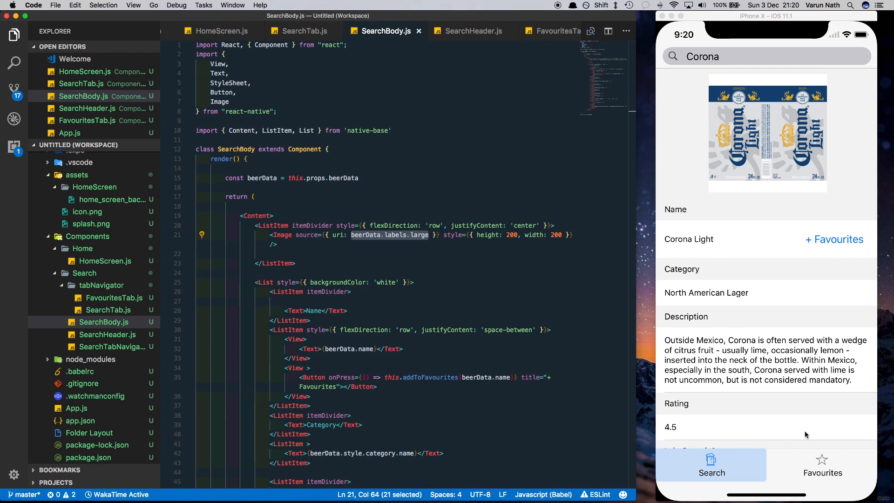
mouse_move(841, 249)
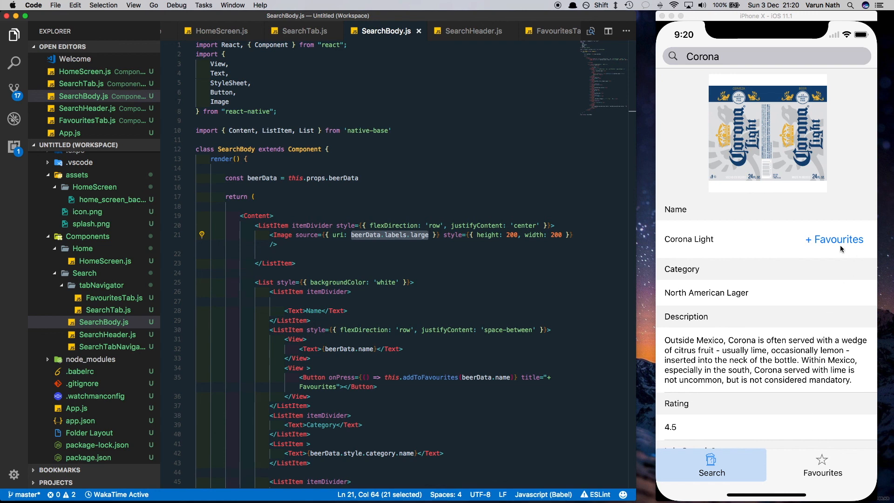